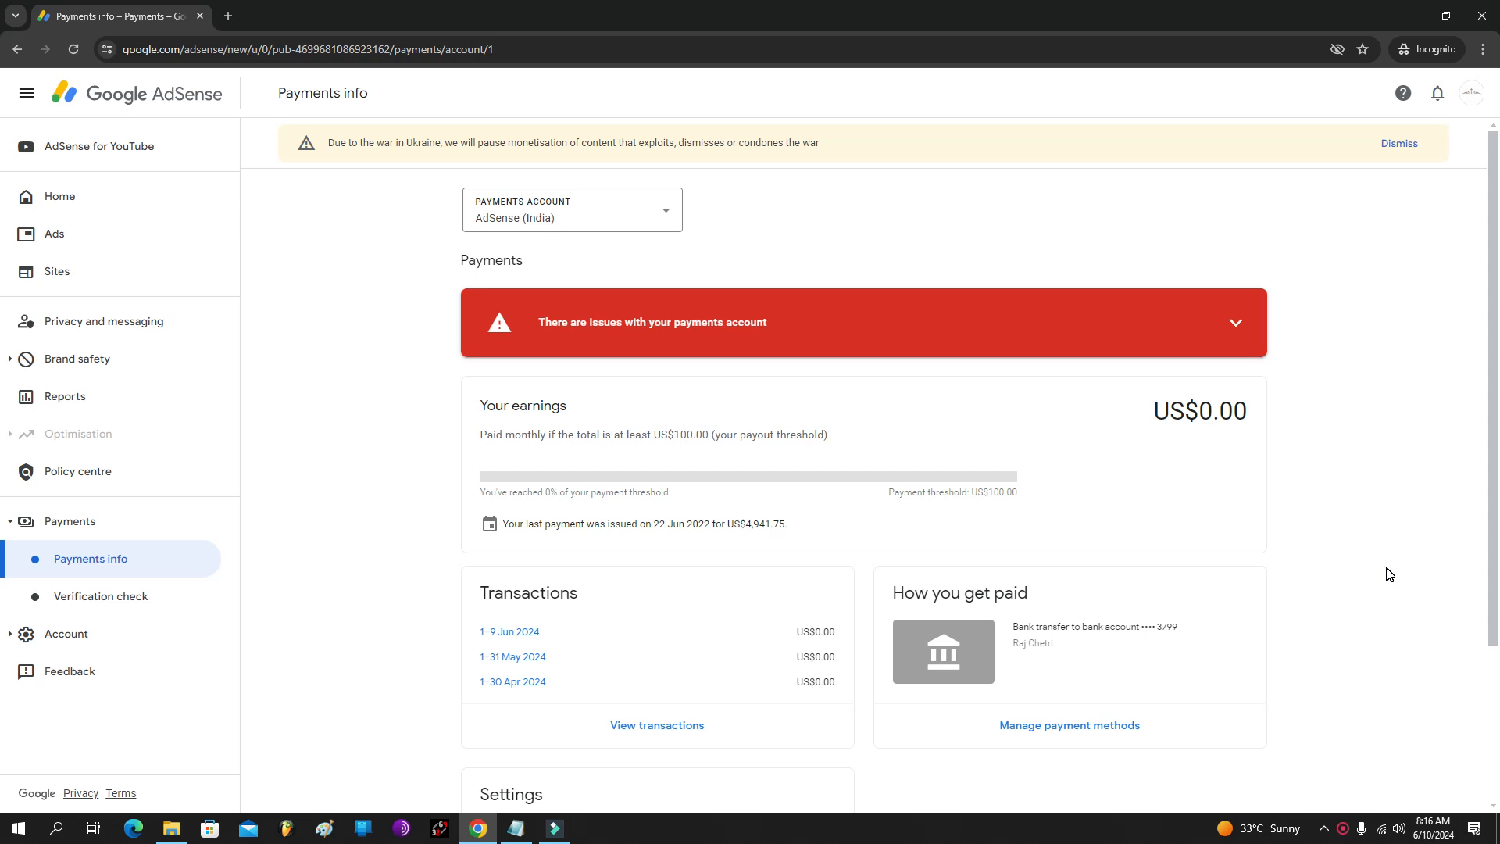
mouse_move(521, 365)
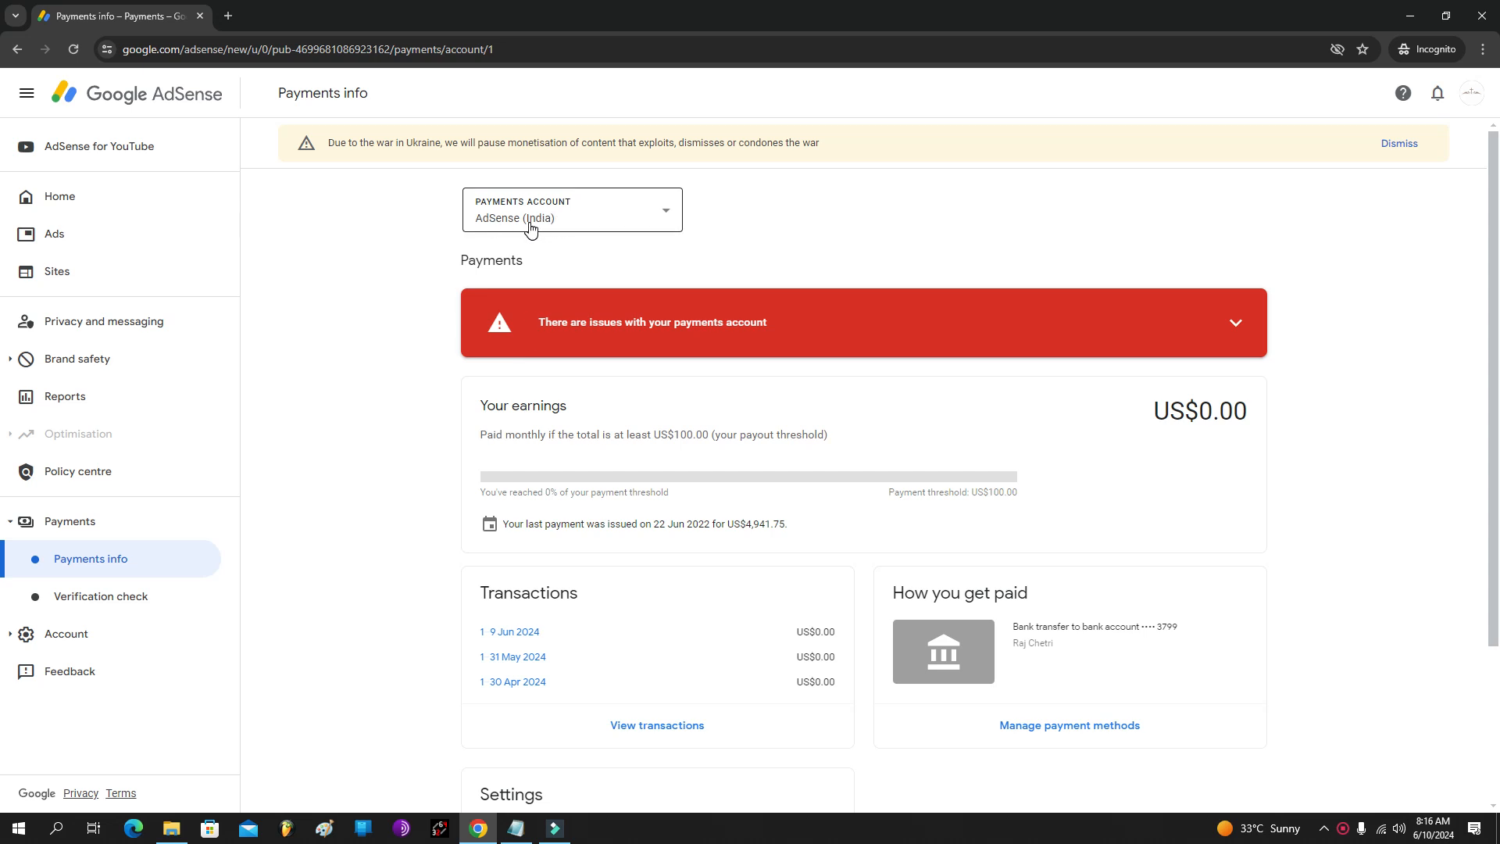
Step: Select the AdSense (India) payments account, then reach Manage tax info through the payments issues banner
click(571, 210)
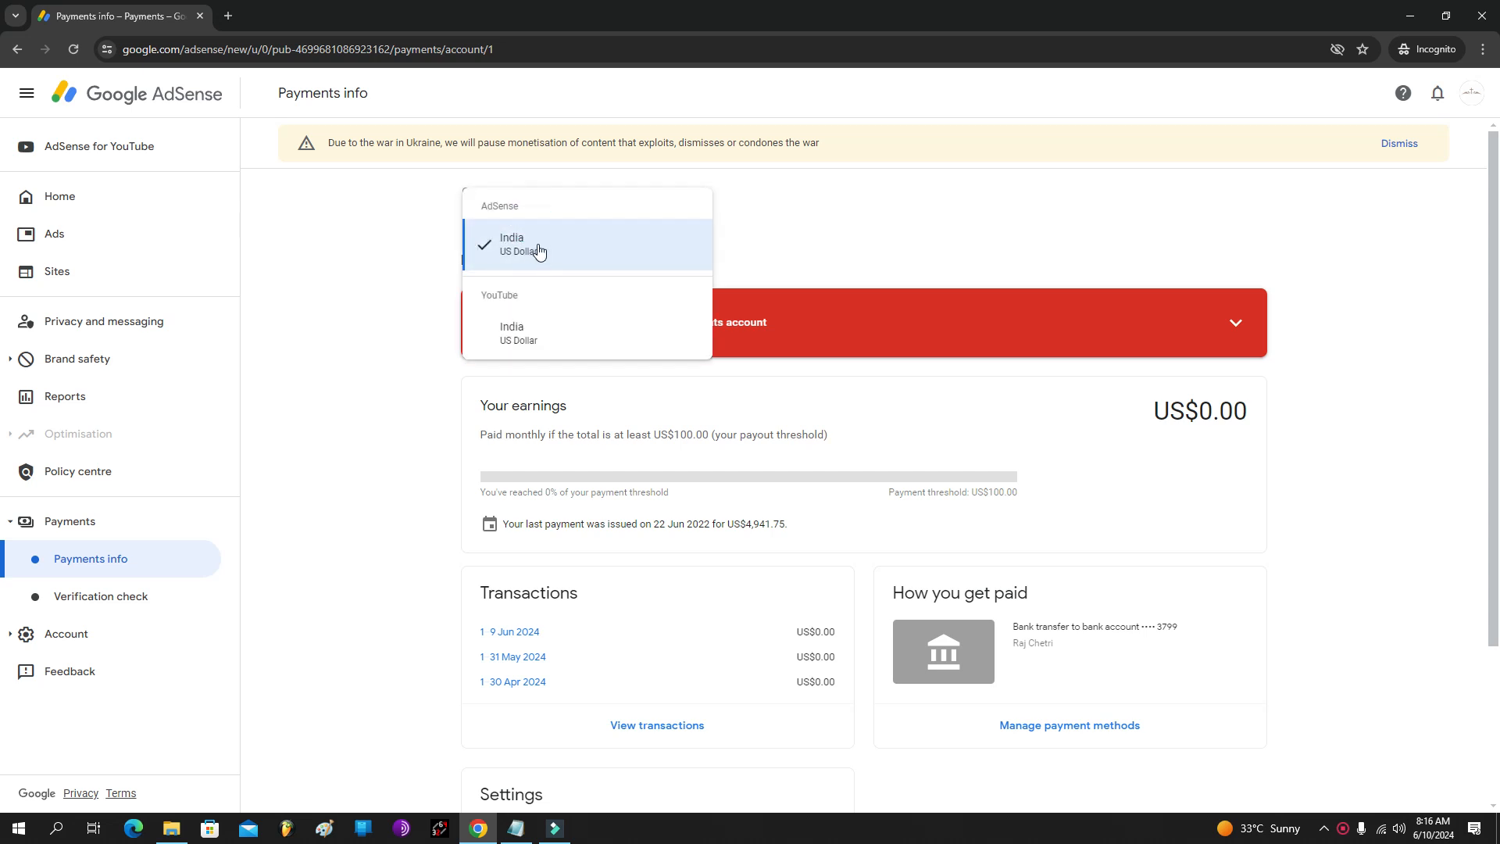
mouse_move(541, 297)
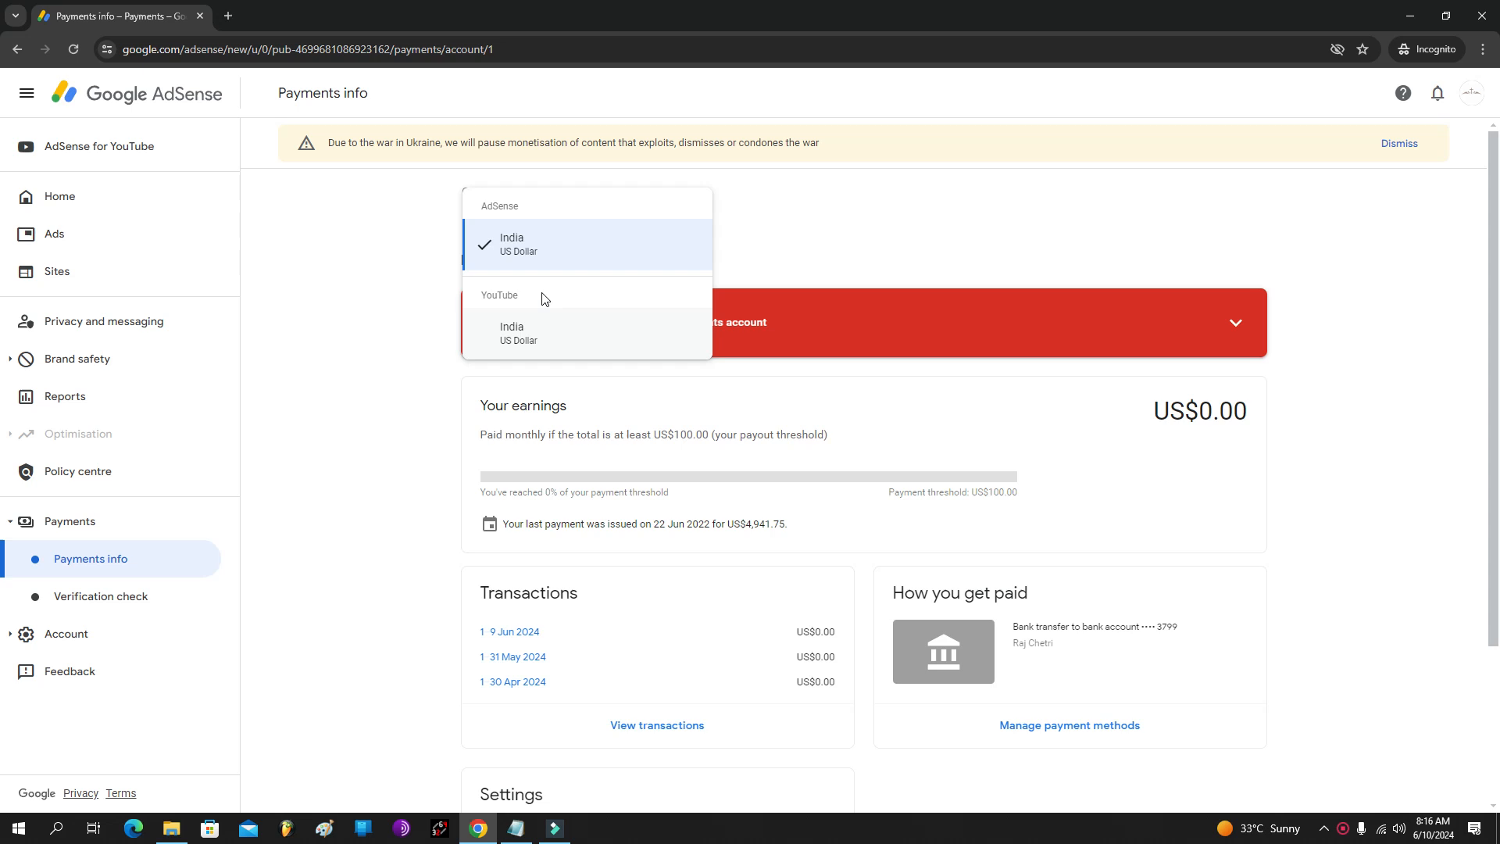
mouse_move(576, 337)
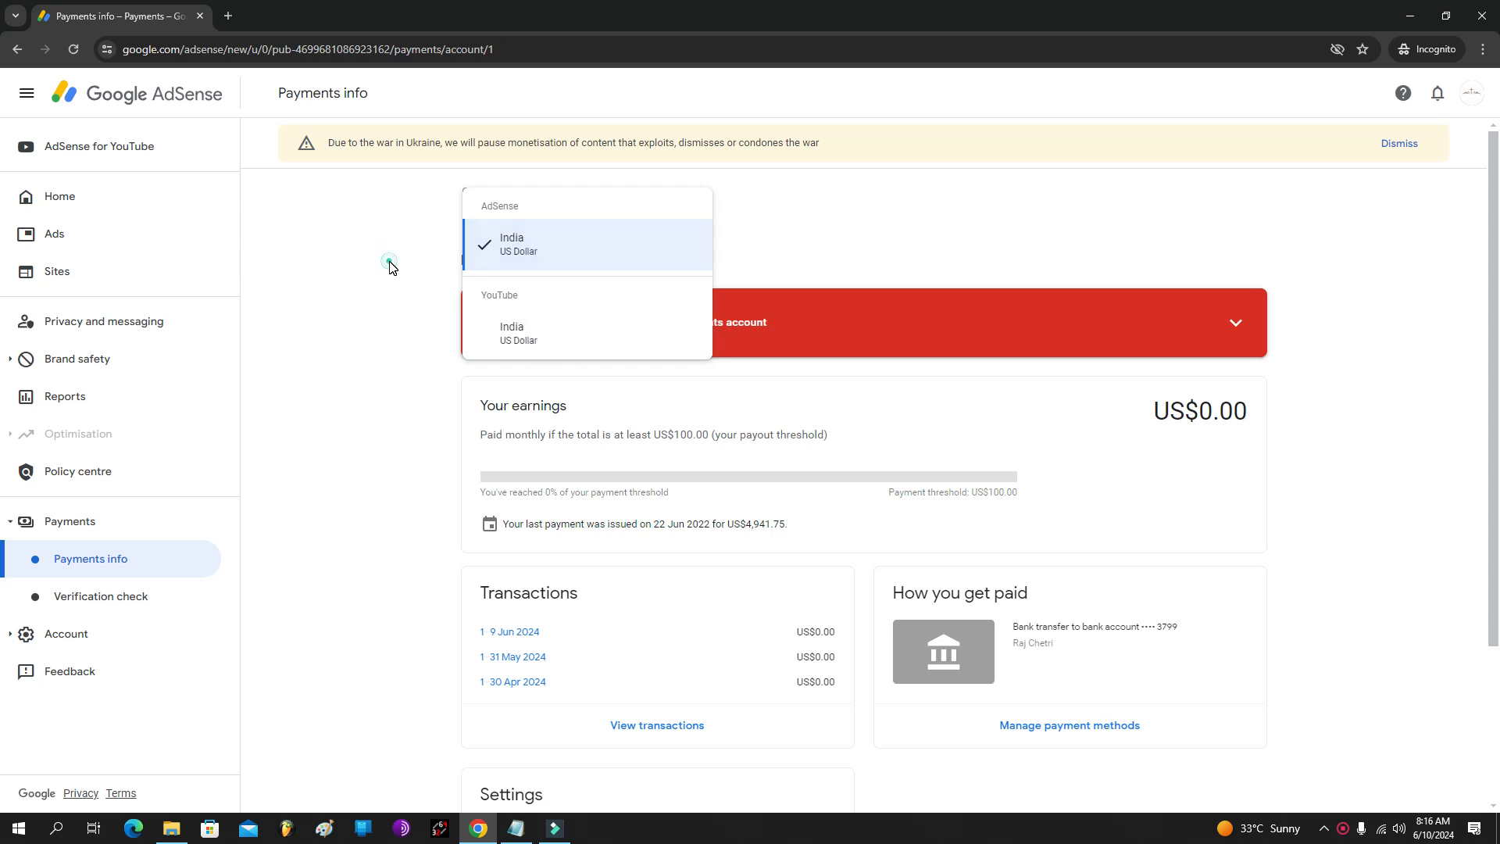
click(512, 333)
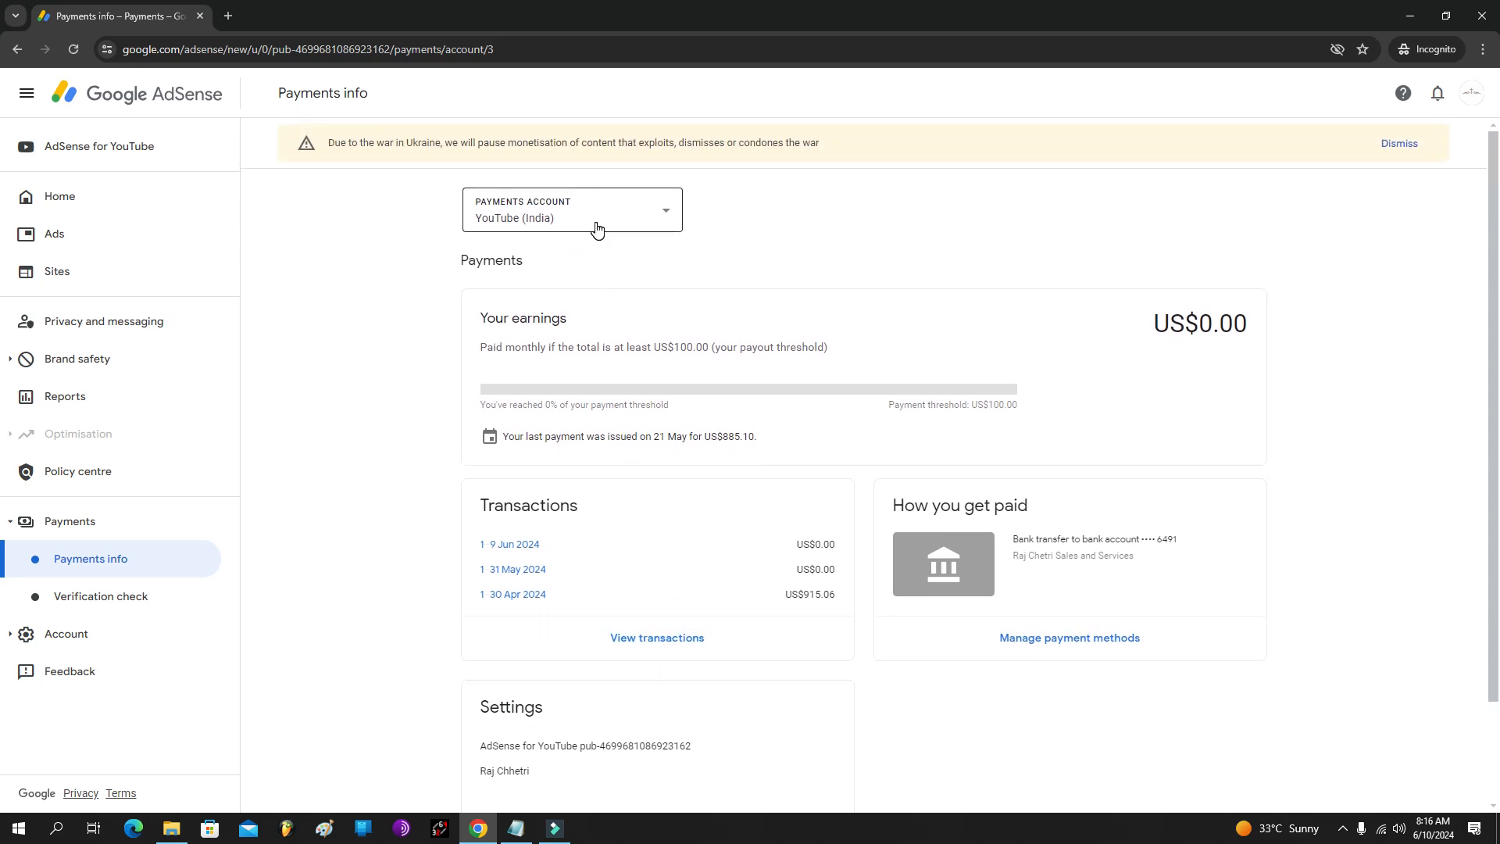
click(571, 210)
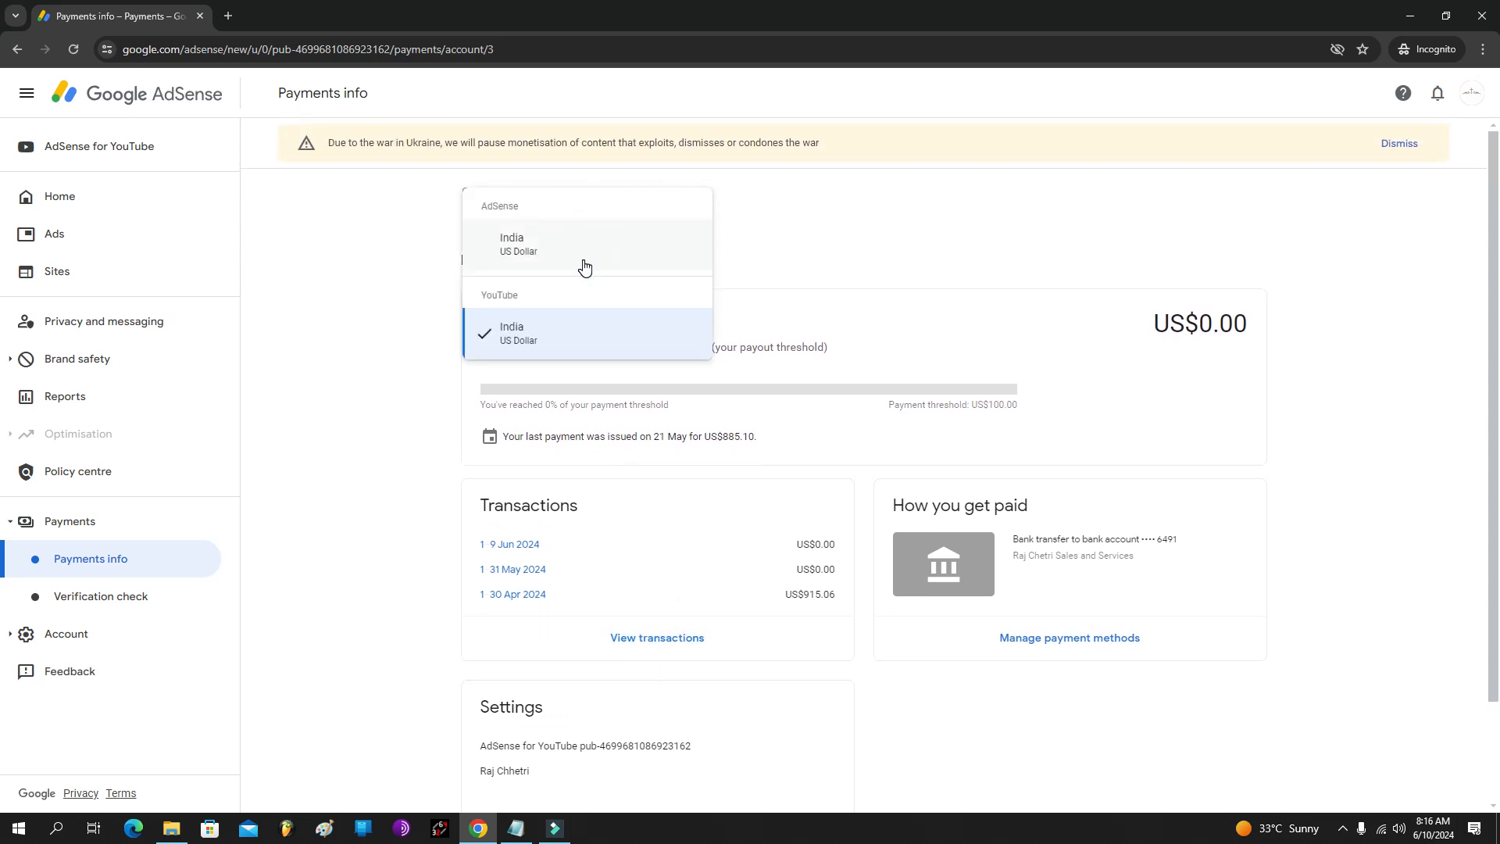
click(511, 244)
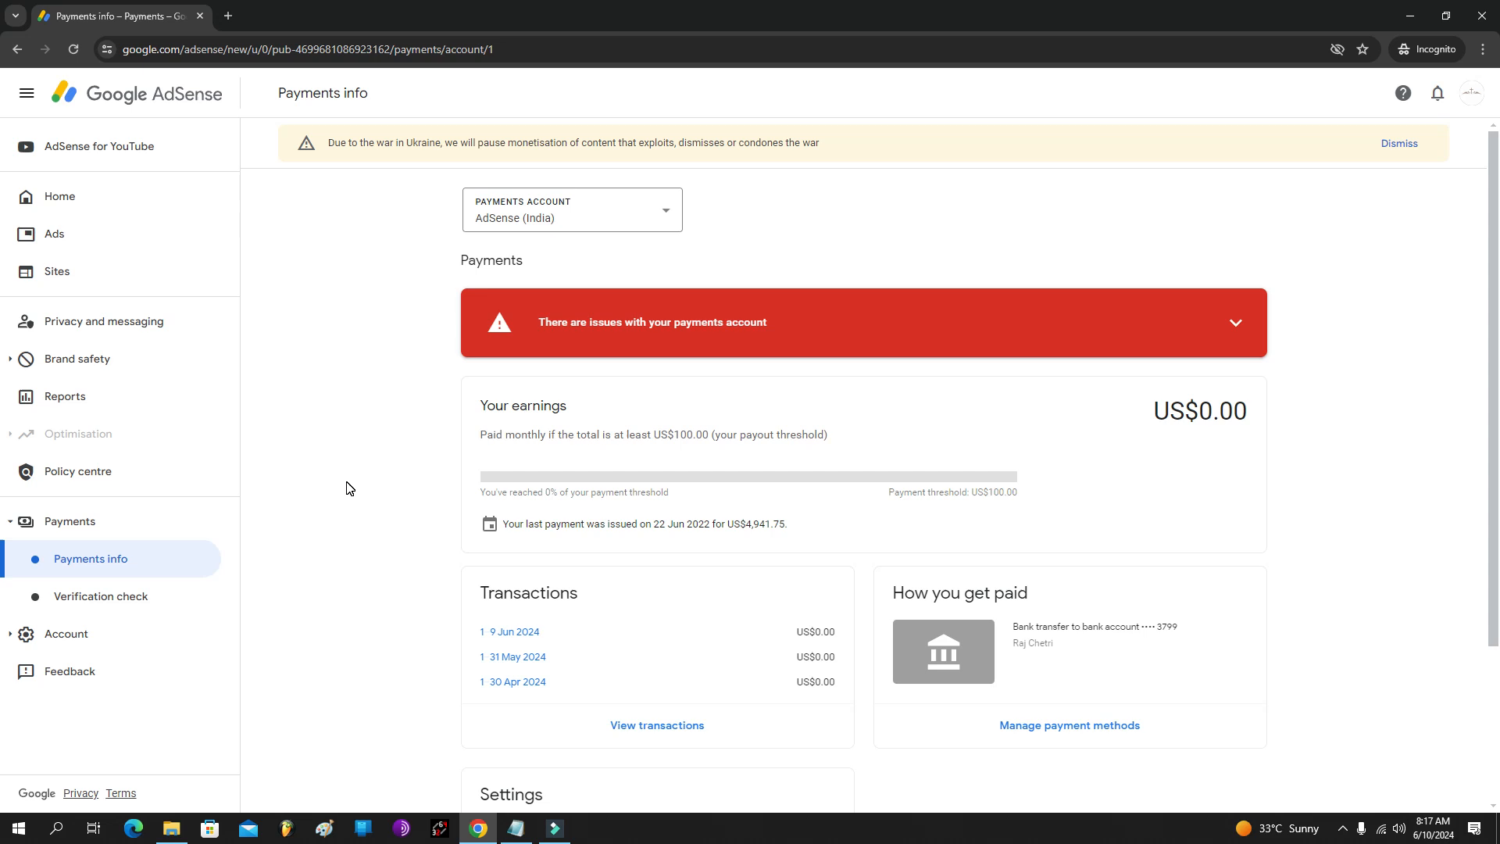
mouse_move(757, 544)
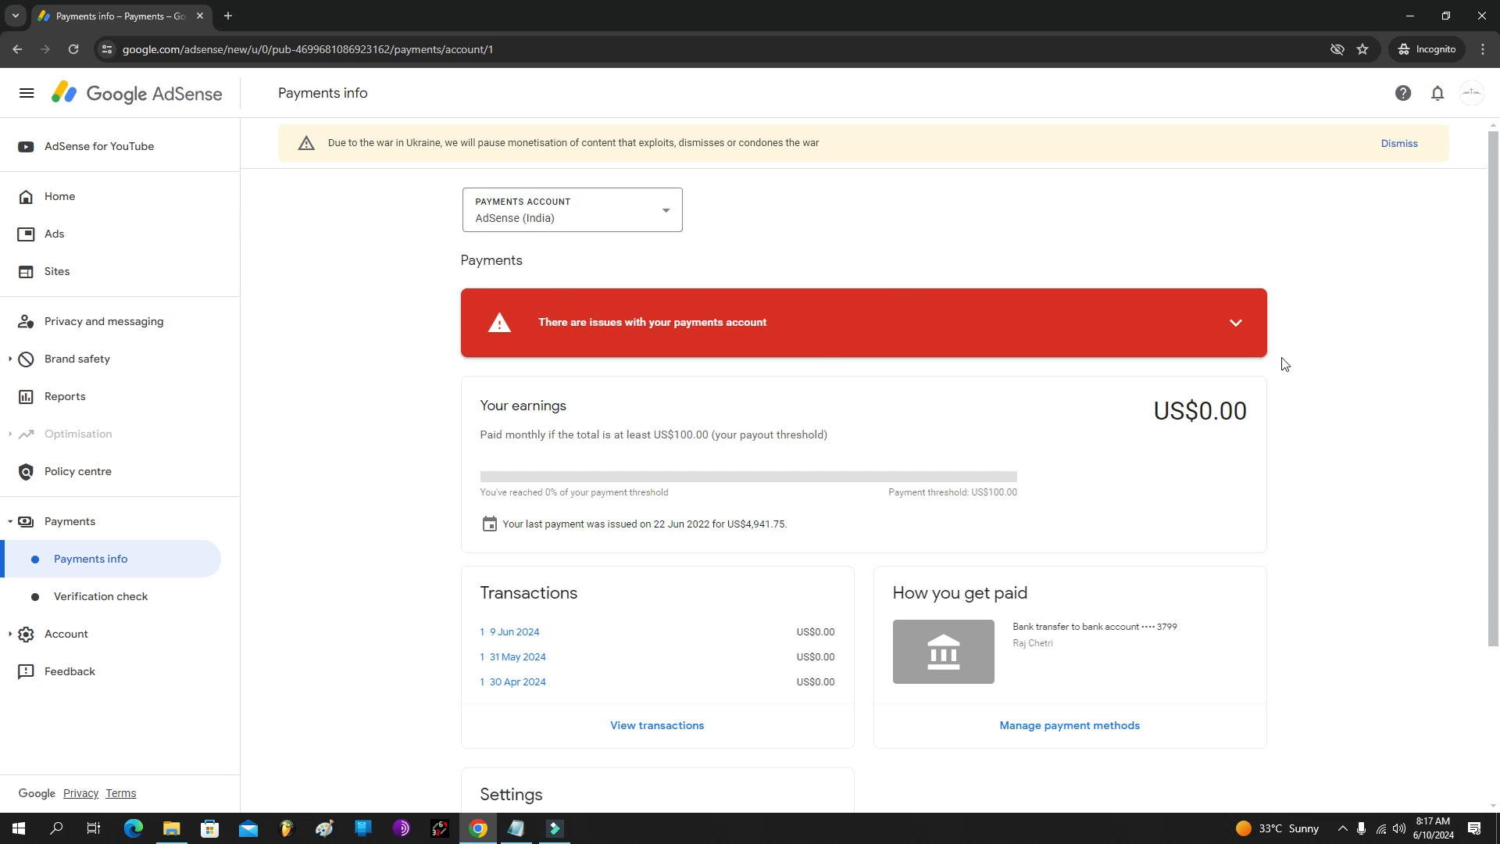
click(861, 321)
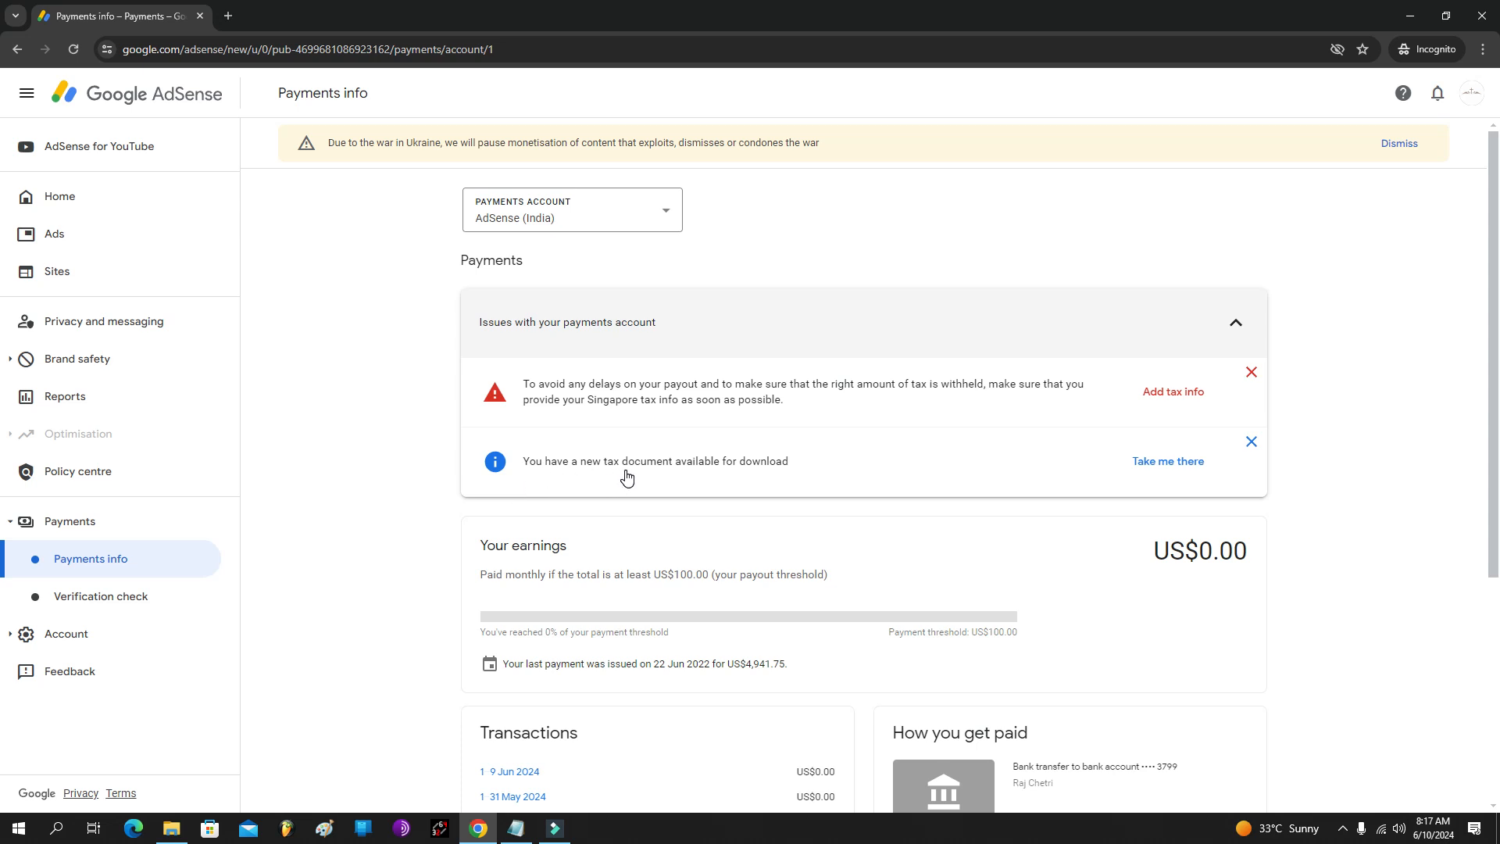
mouse_move(802, 457)
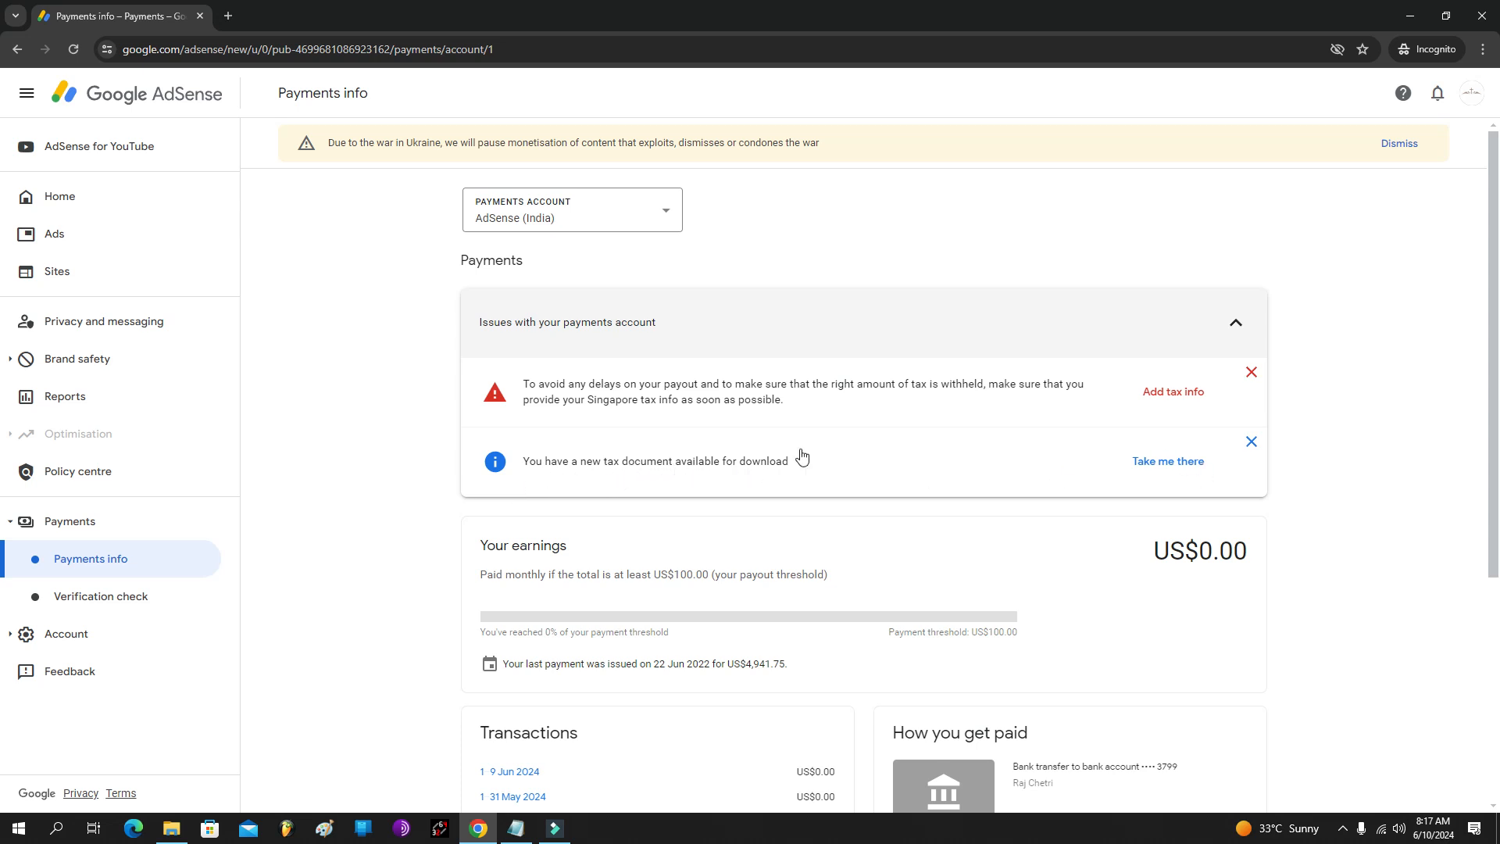
mouse_move(1180, 404)
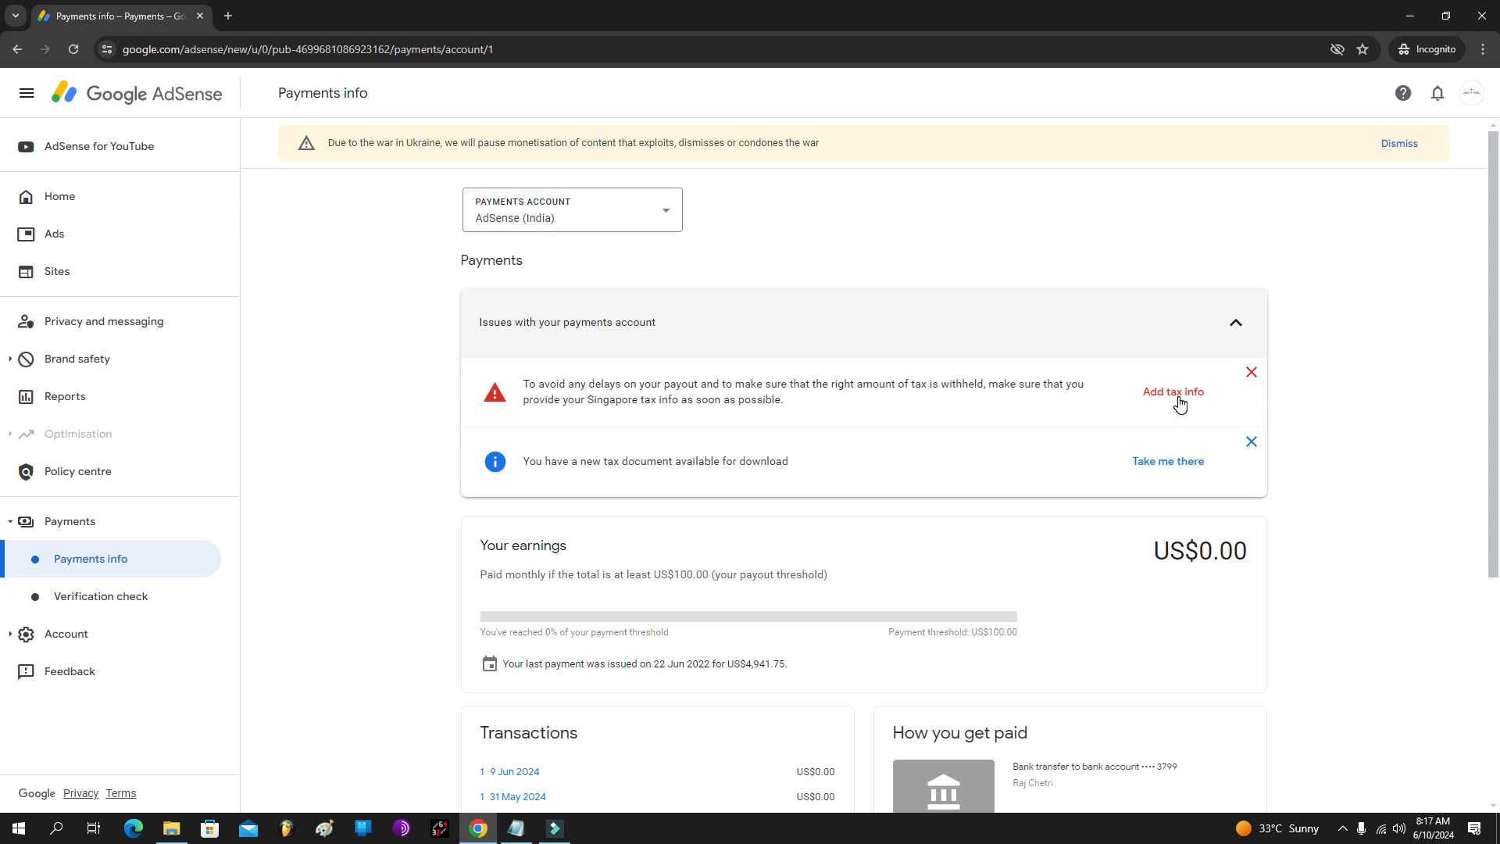
click(1173, 392)
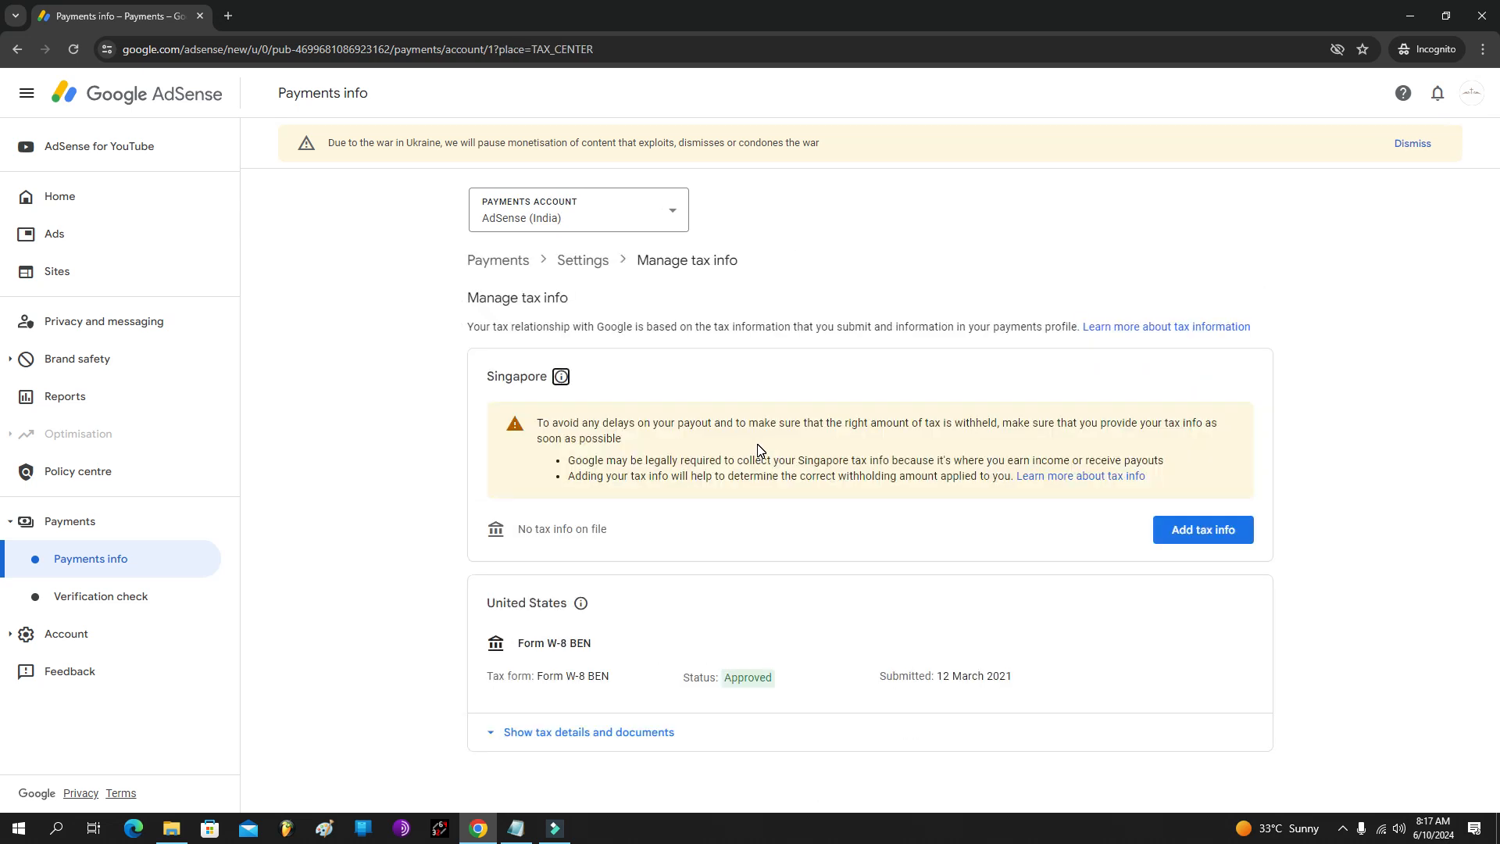
mouse_move(659, 657)
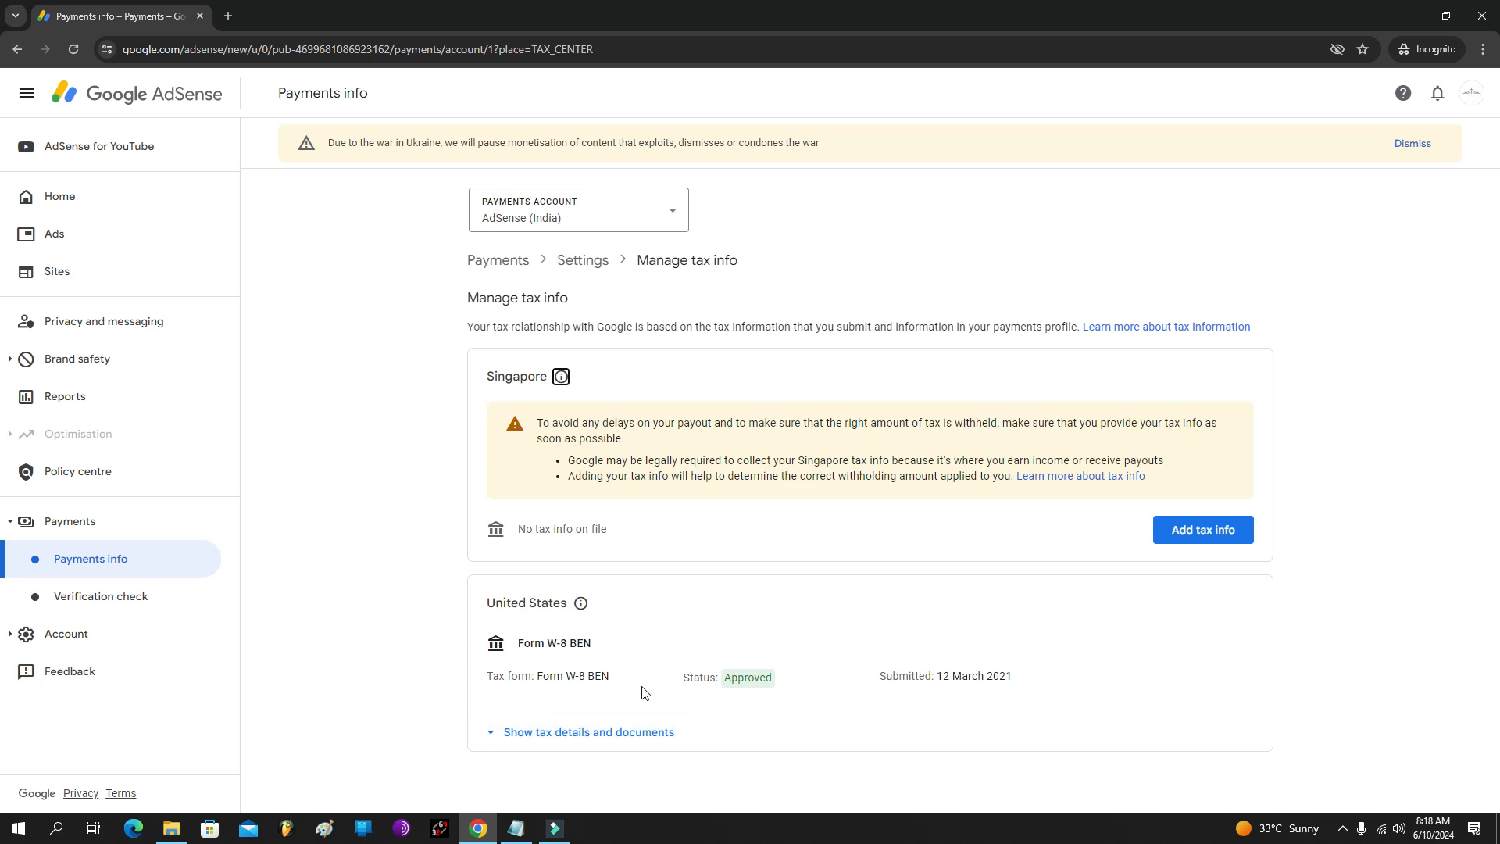
mouse_move(964, 698)
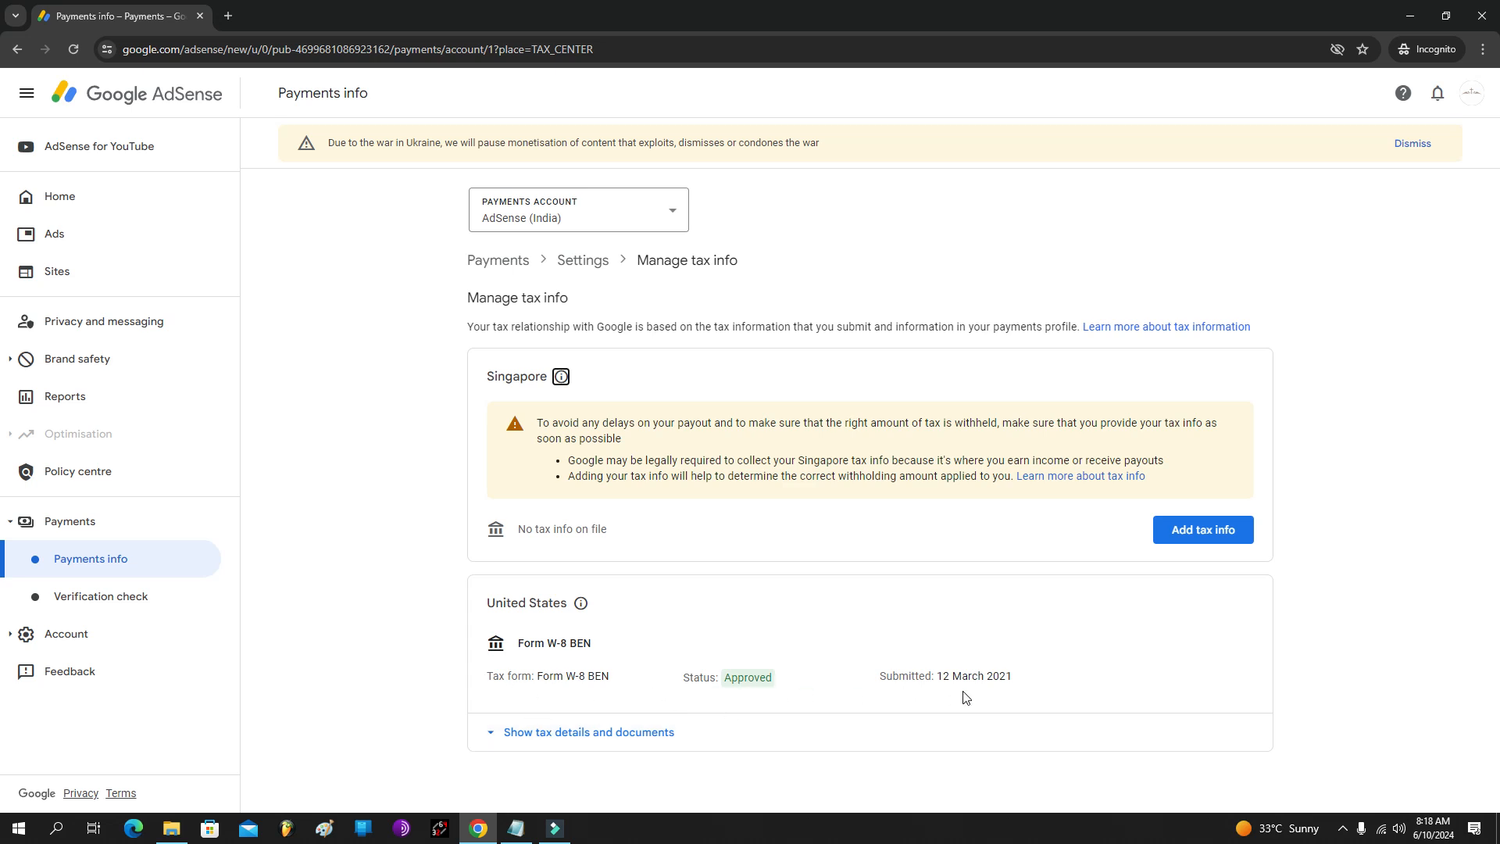
mouse_move(693, 677)
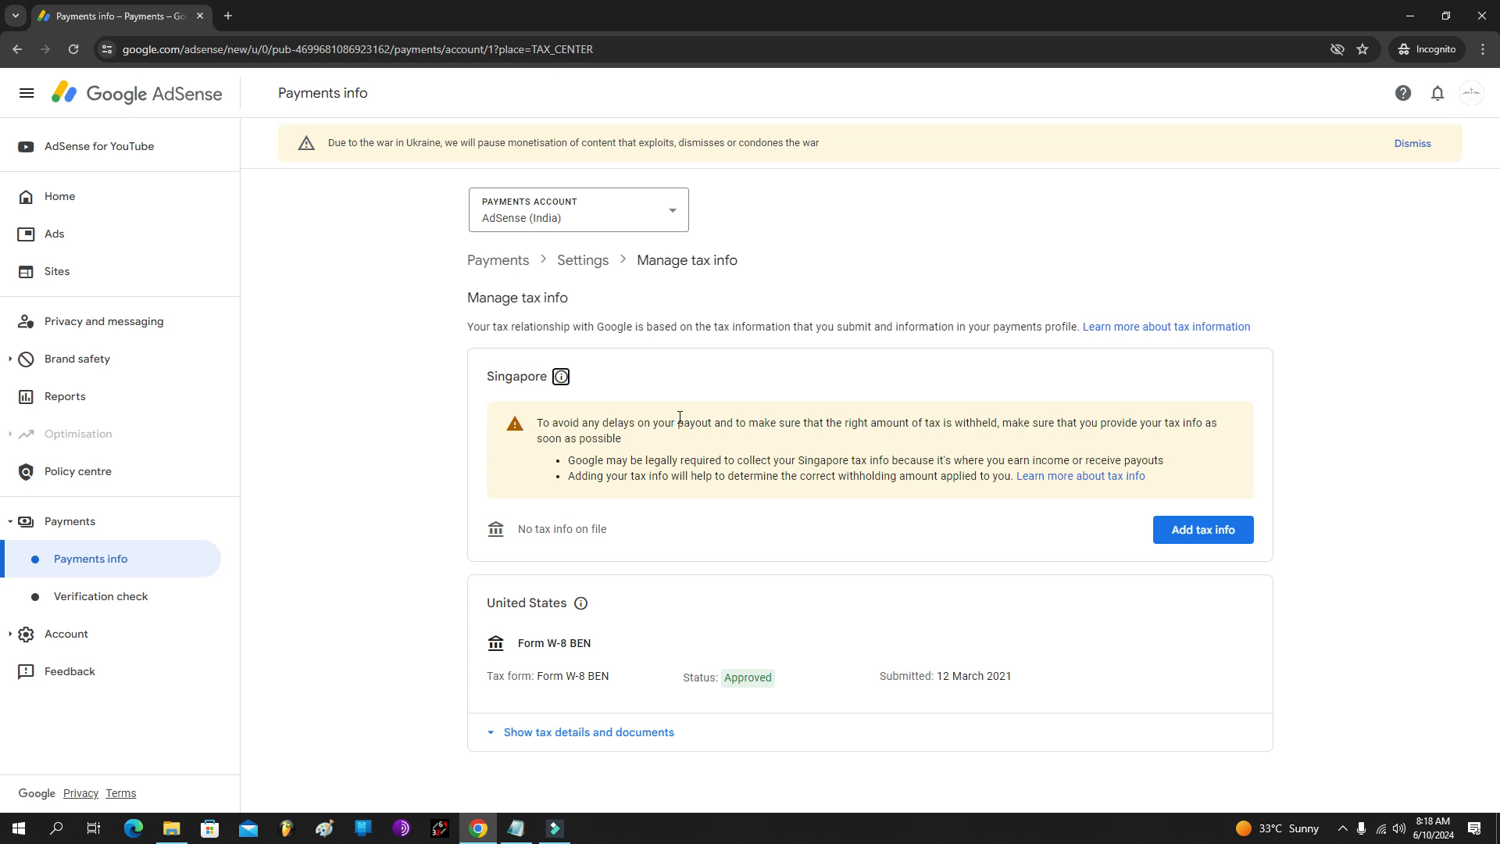
mouse_move(1202, 529)
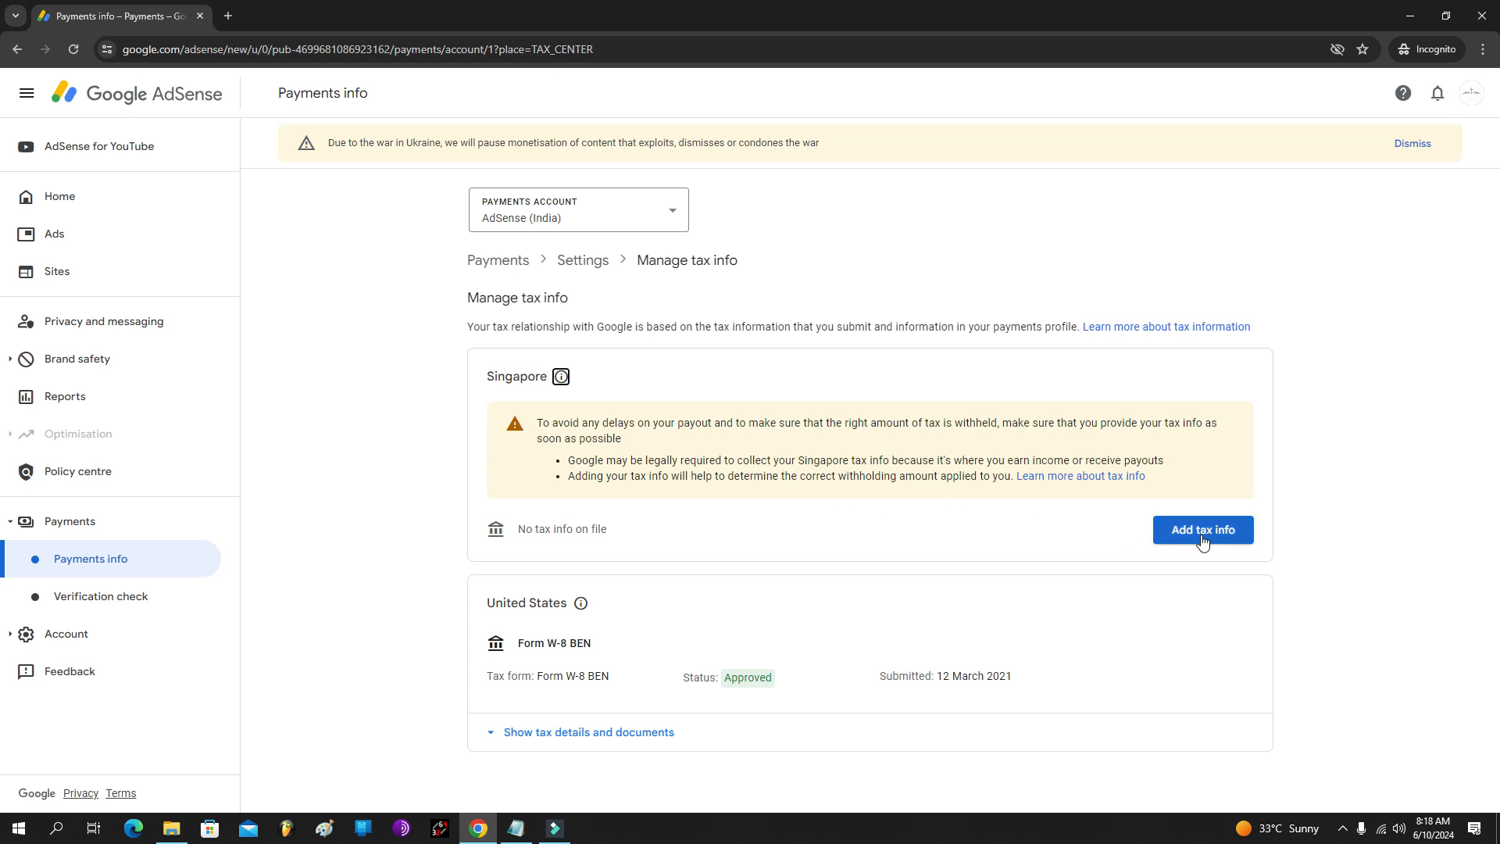
Step: Start the Singapore tax info form from Add tax info and the Before you start dialog
click(1203, 529)
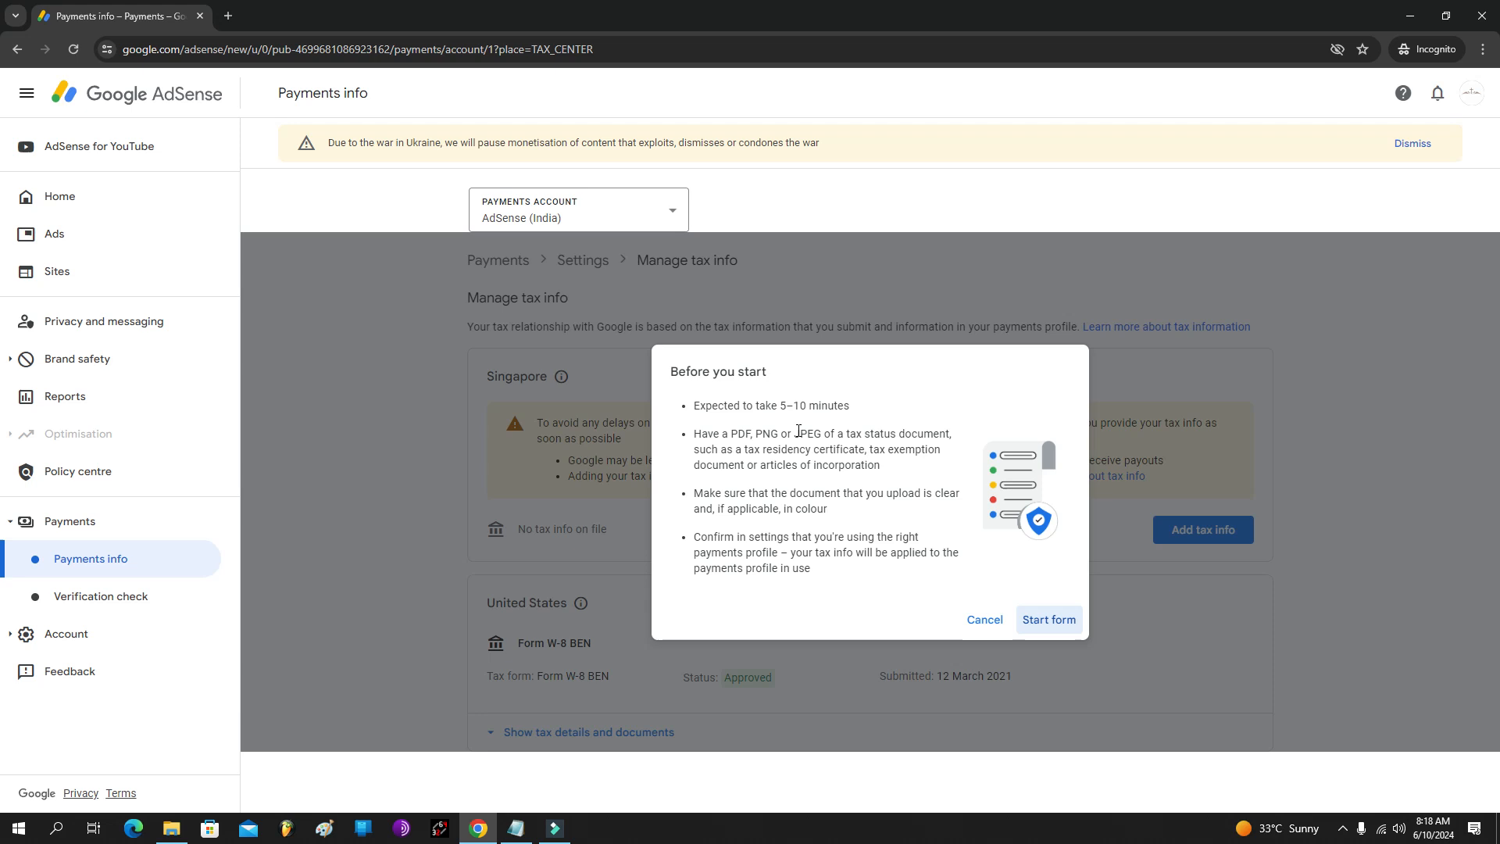
mouse_move(1042, 621)
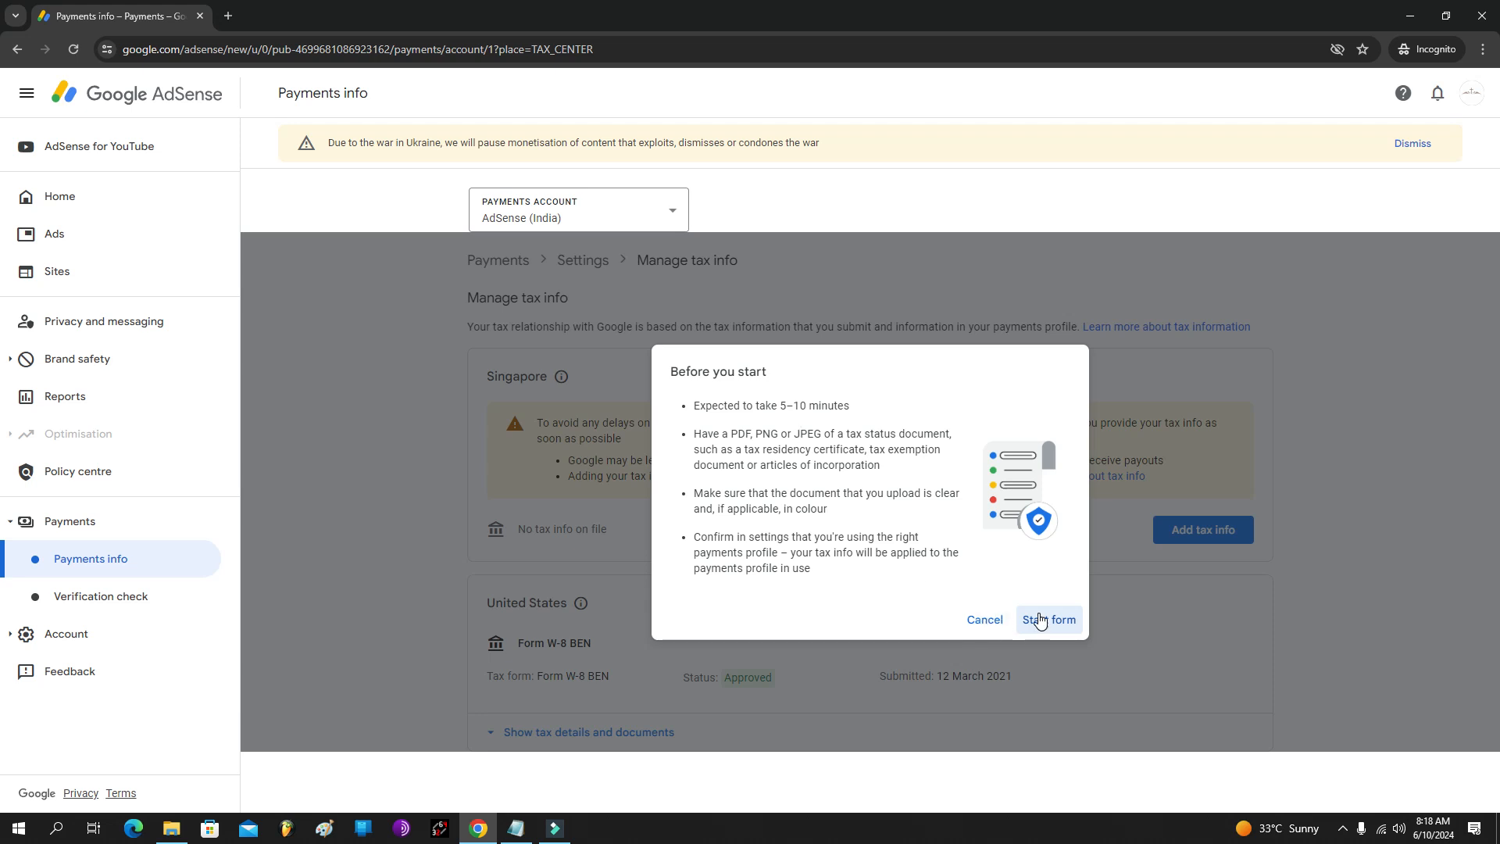
click(1048, 619)
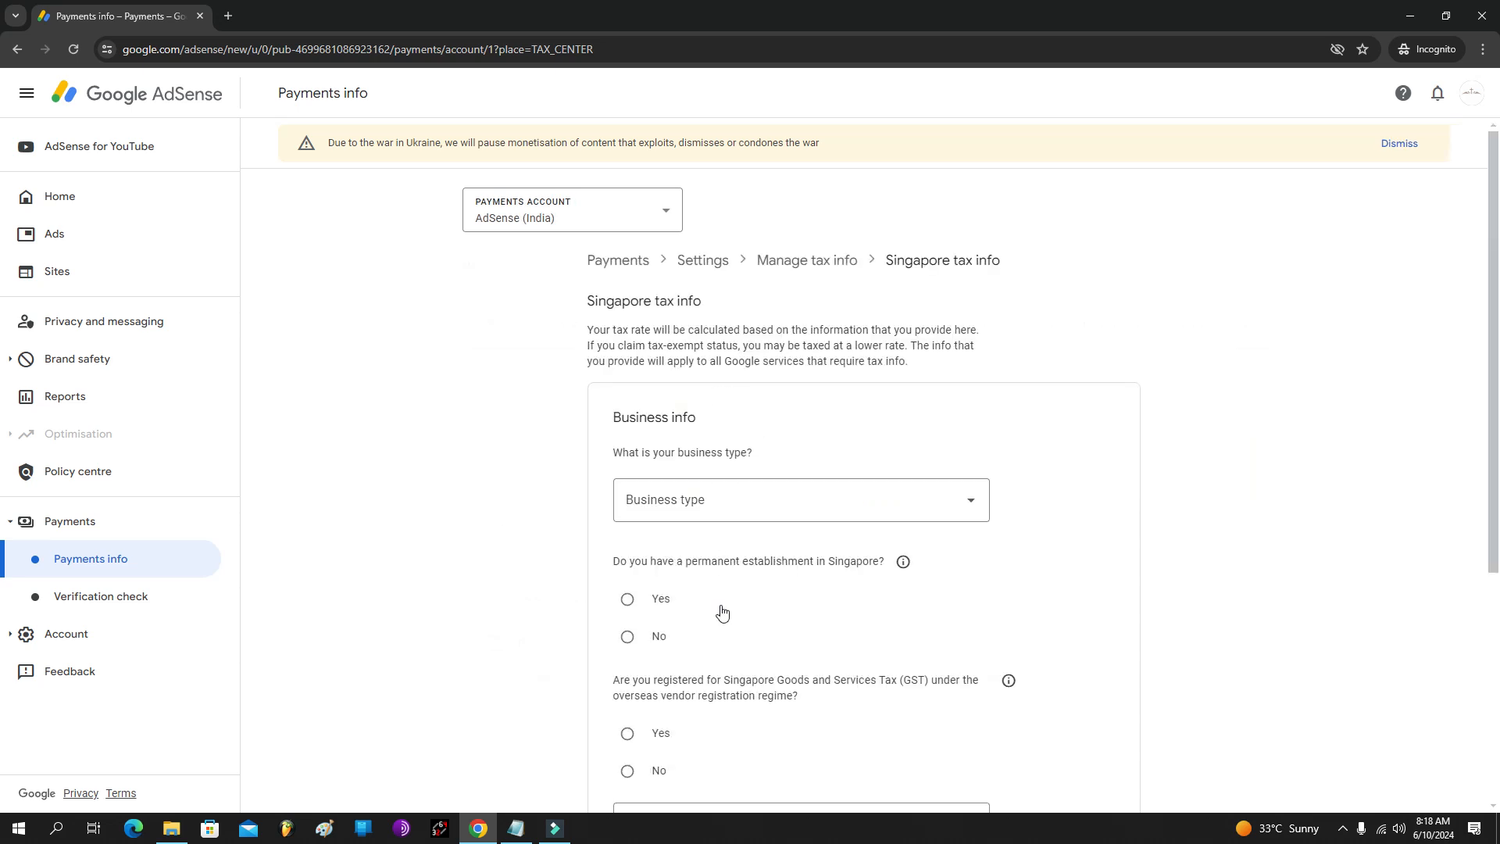
Step: Choose Individual/sole proprietor as business type and answer No to permanent establishment in Singapore
scroll(down, 3)
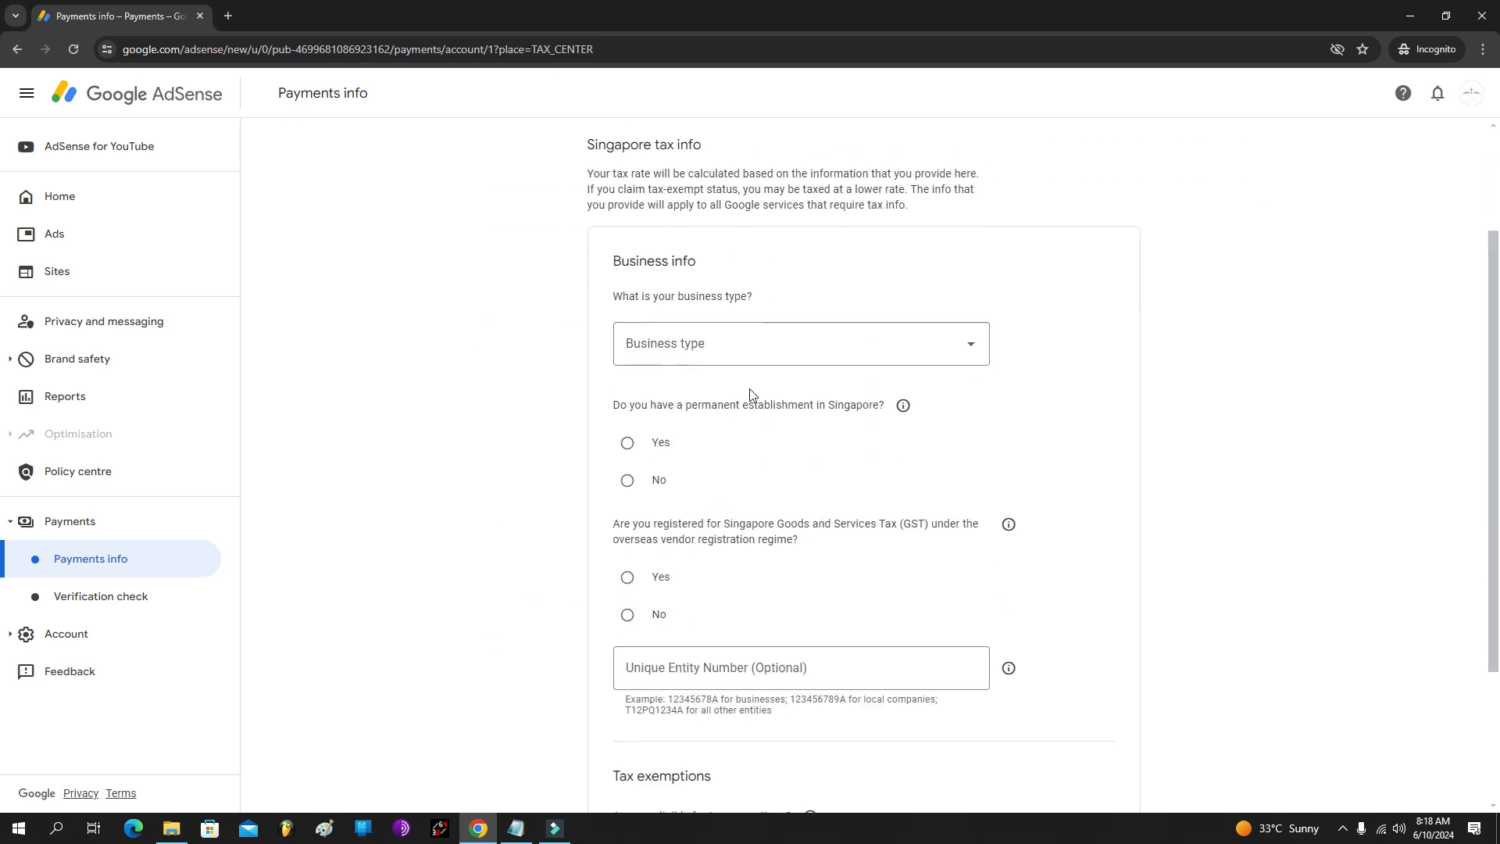
click(800, 343)
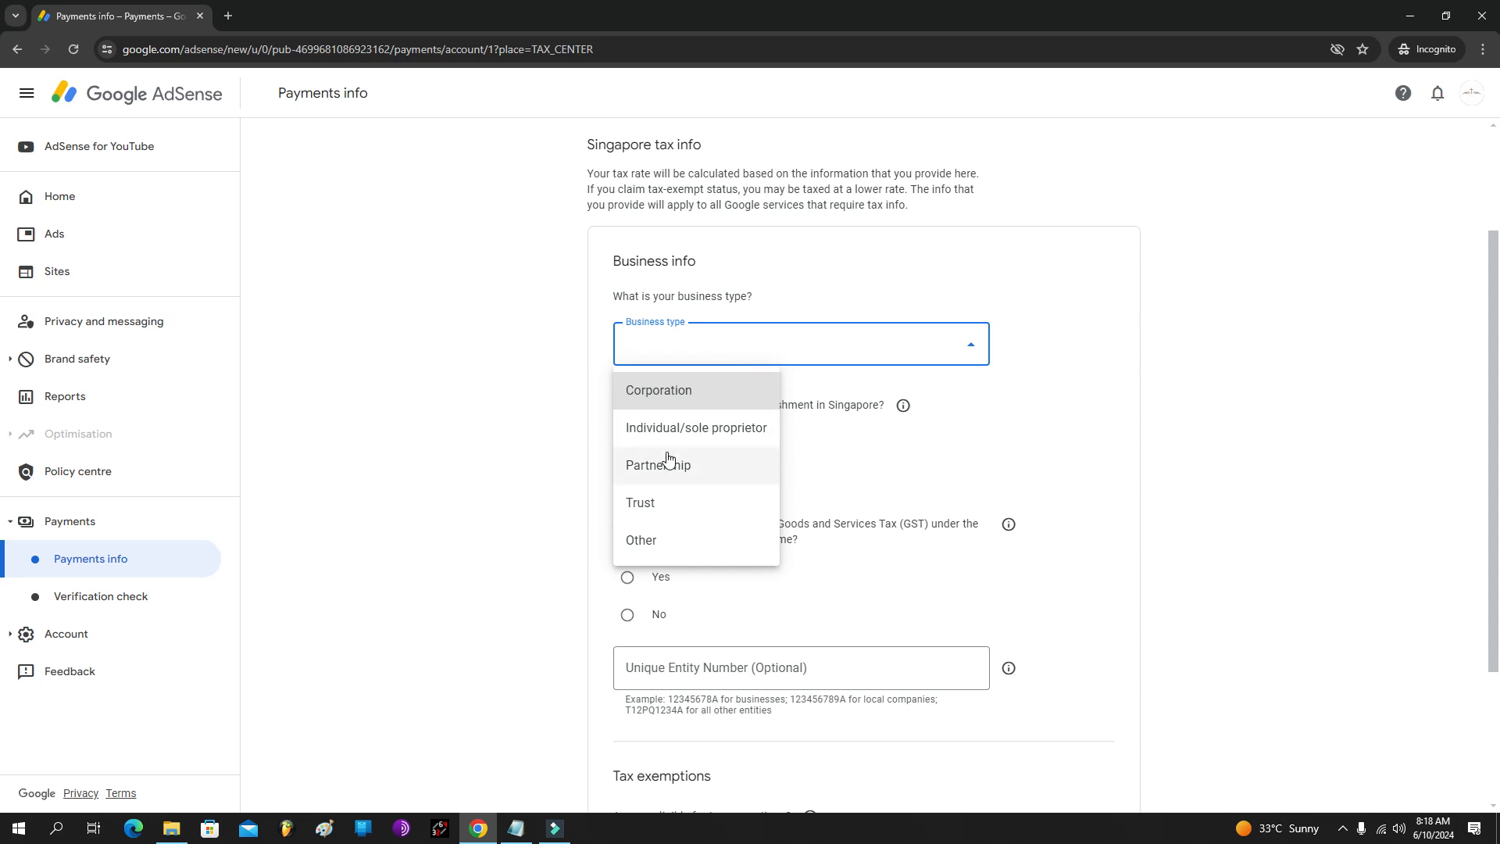
mouse_move(684, 407)
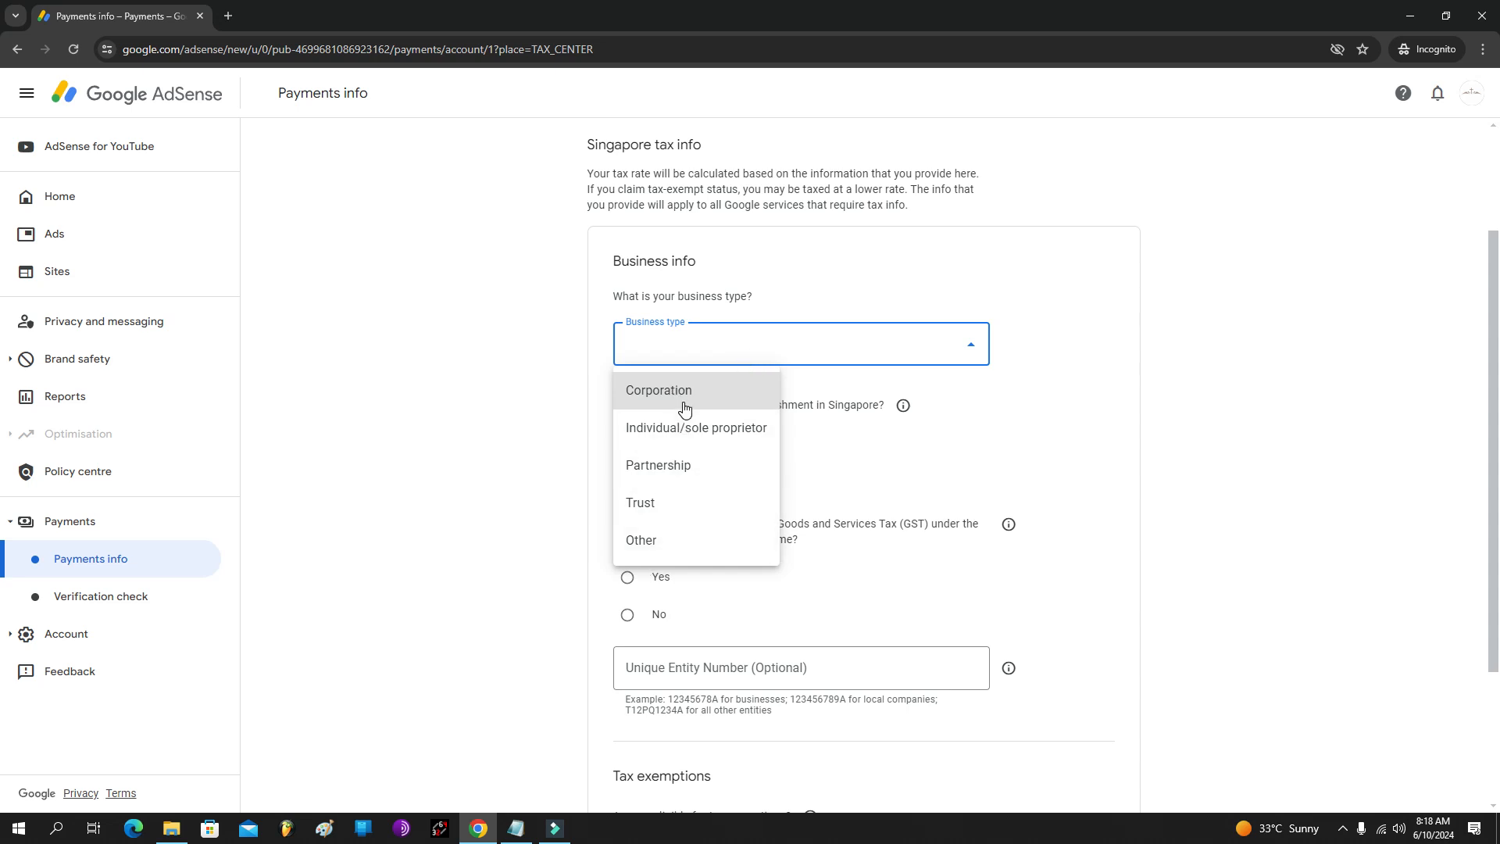
mouse_move(683, 467)
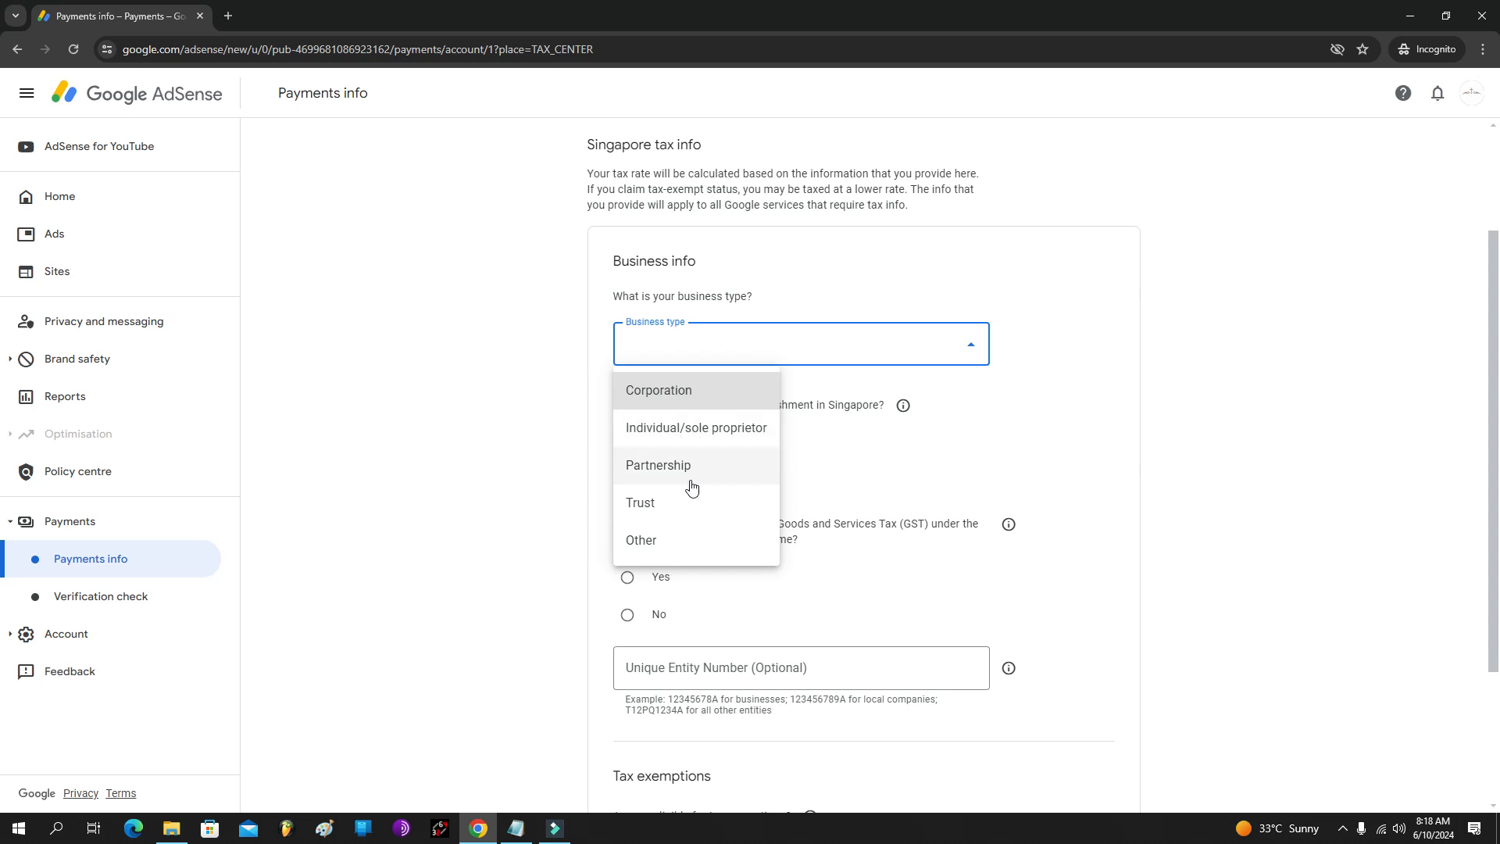
click(695, 428)
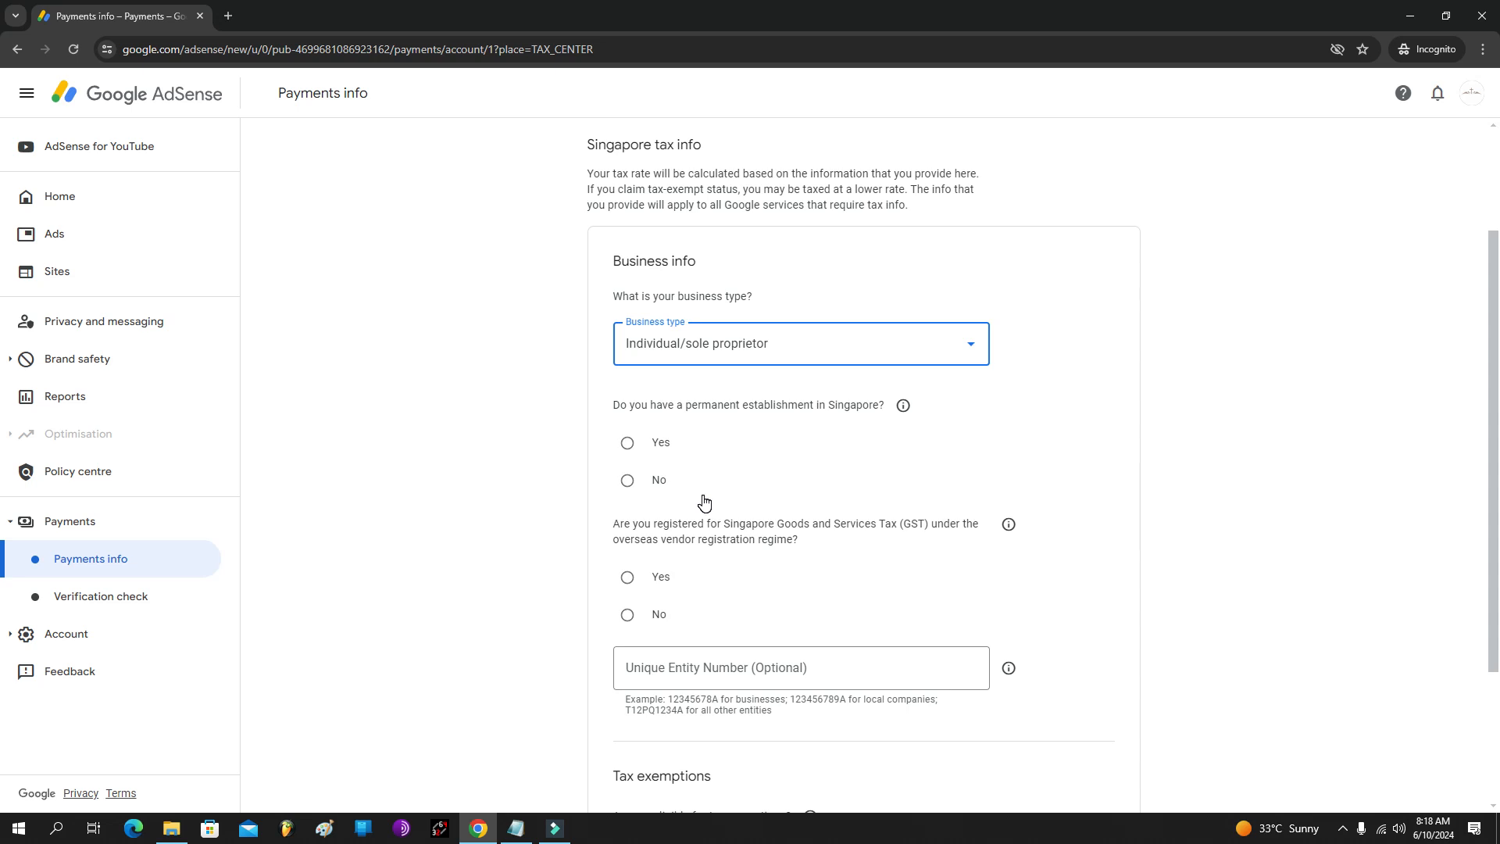
mouse_move(785, 436)
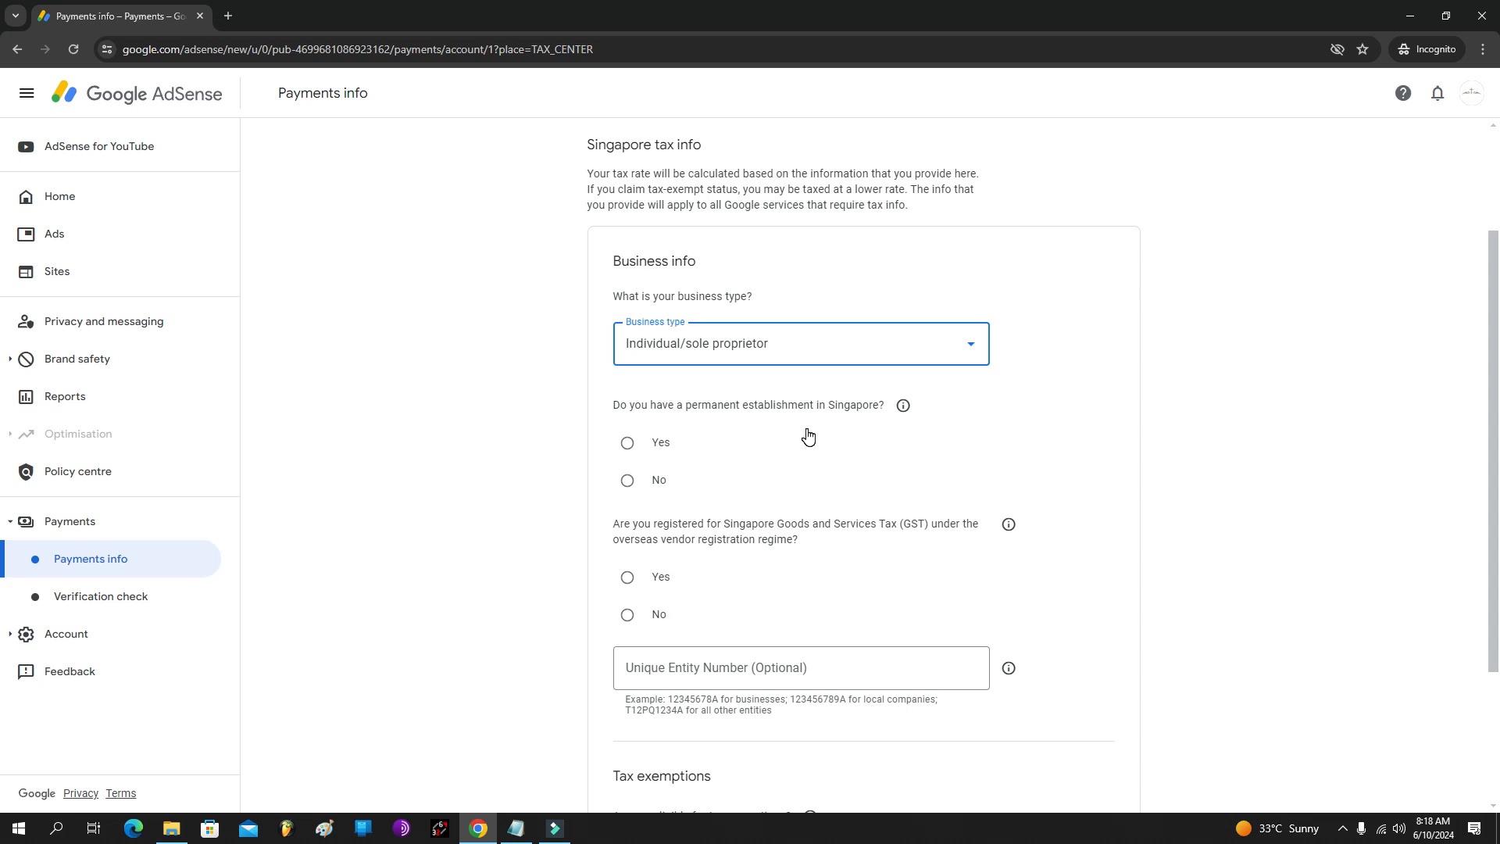
mouse_move(756, 489)
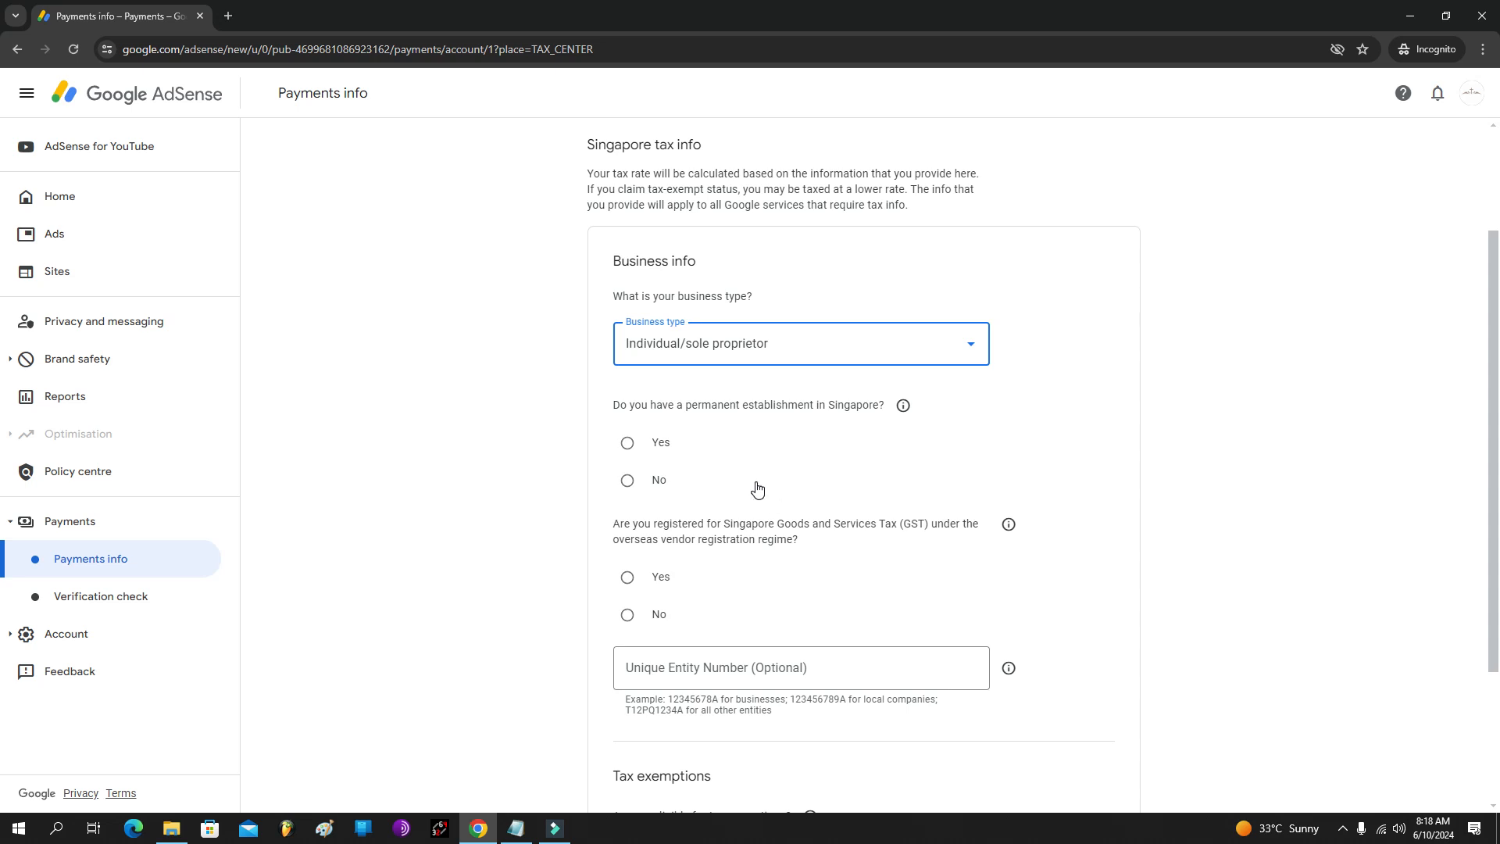
click(627, 481)
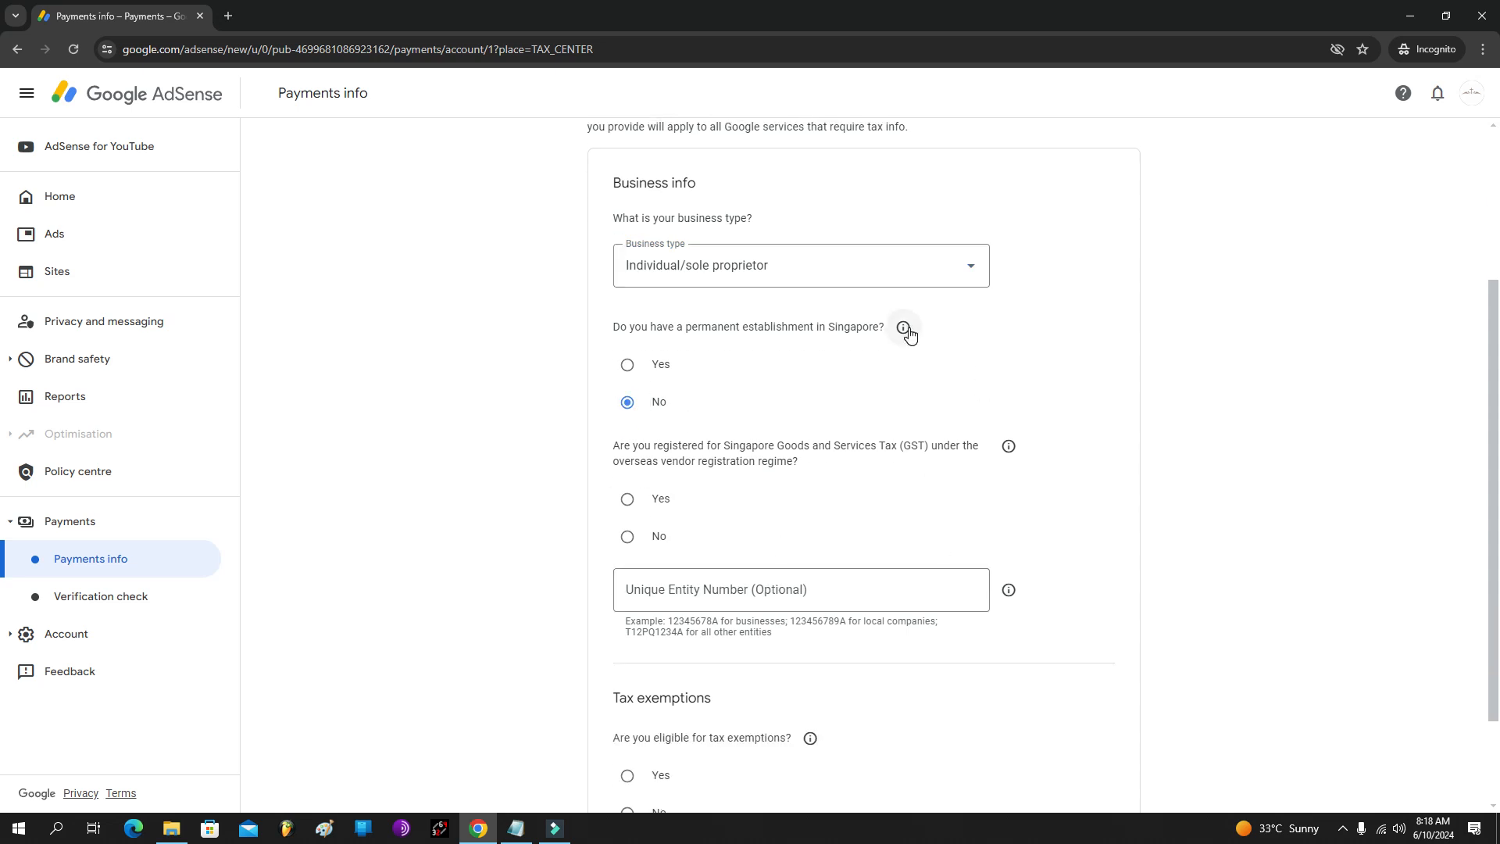
mouse_move(646, 404)
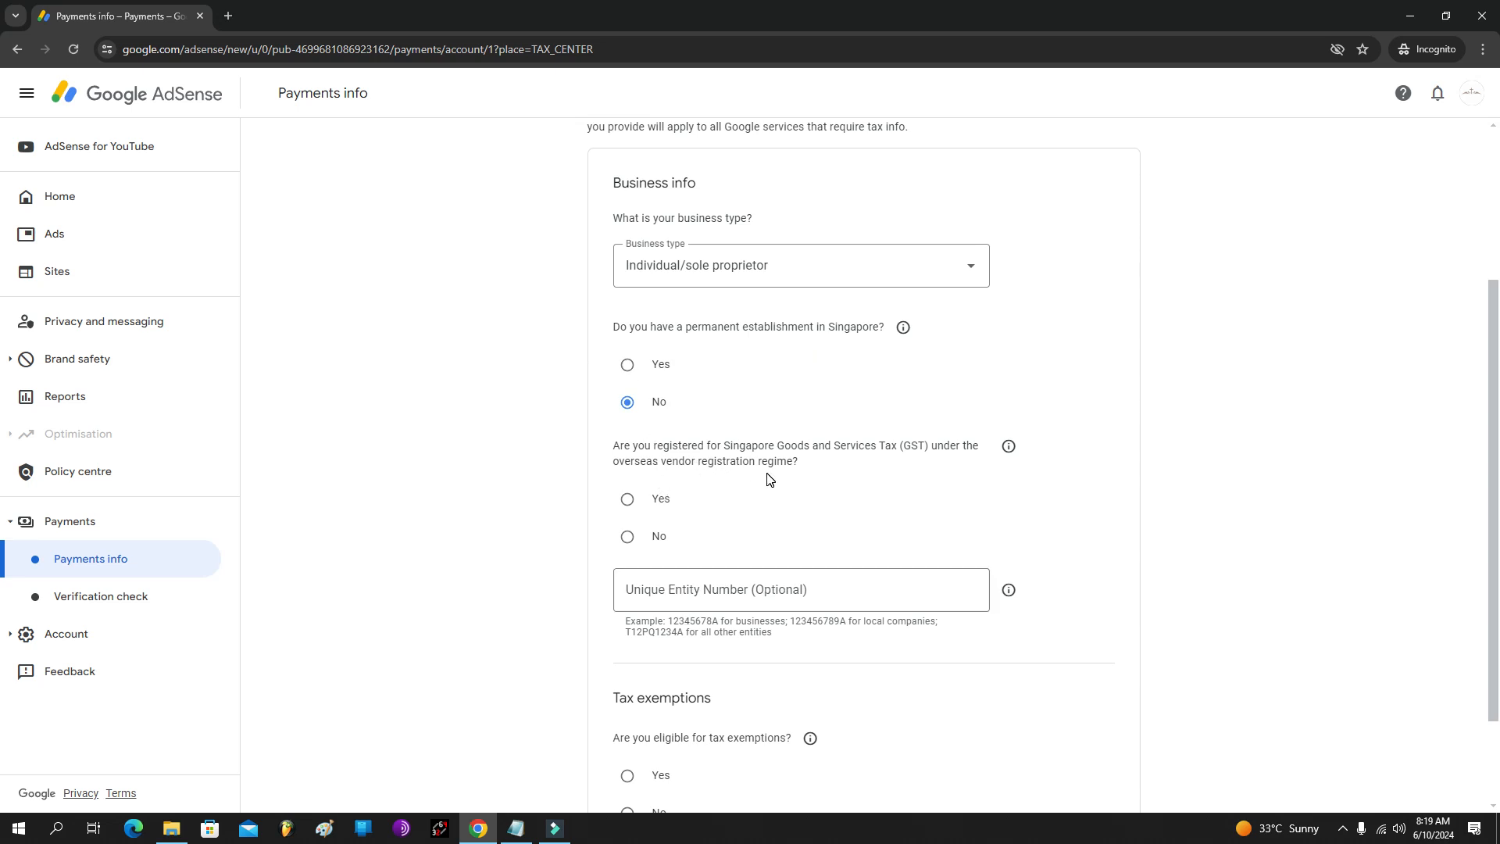
mouse_move(898, 509)
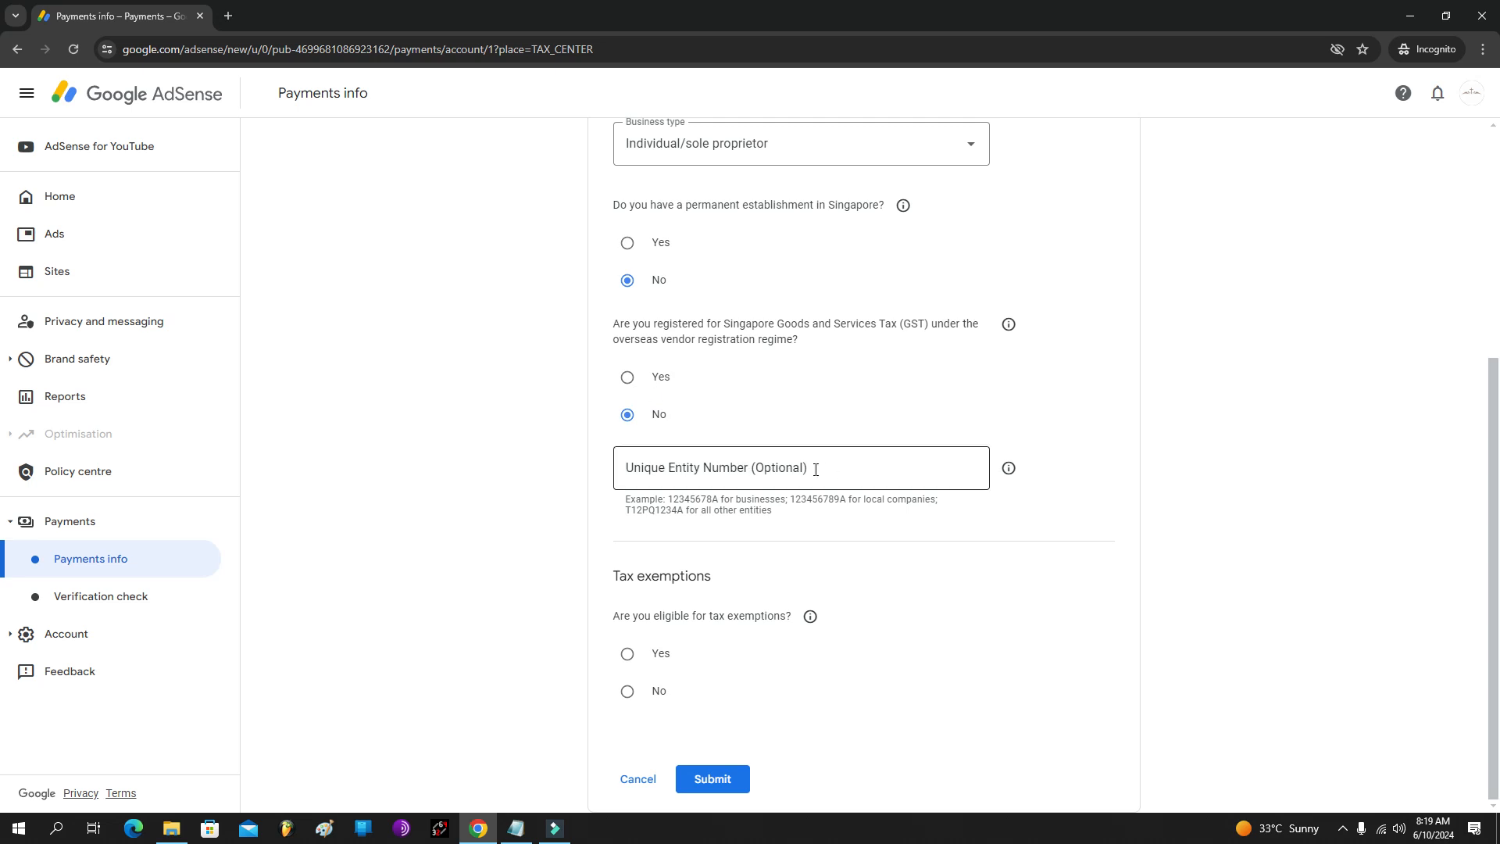
Step: Leave the Unique Entity Number blank and answer No to tax exemptions and lower rates
click(800, 468)
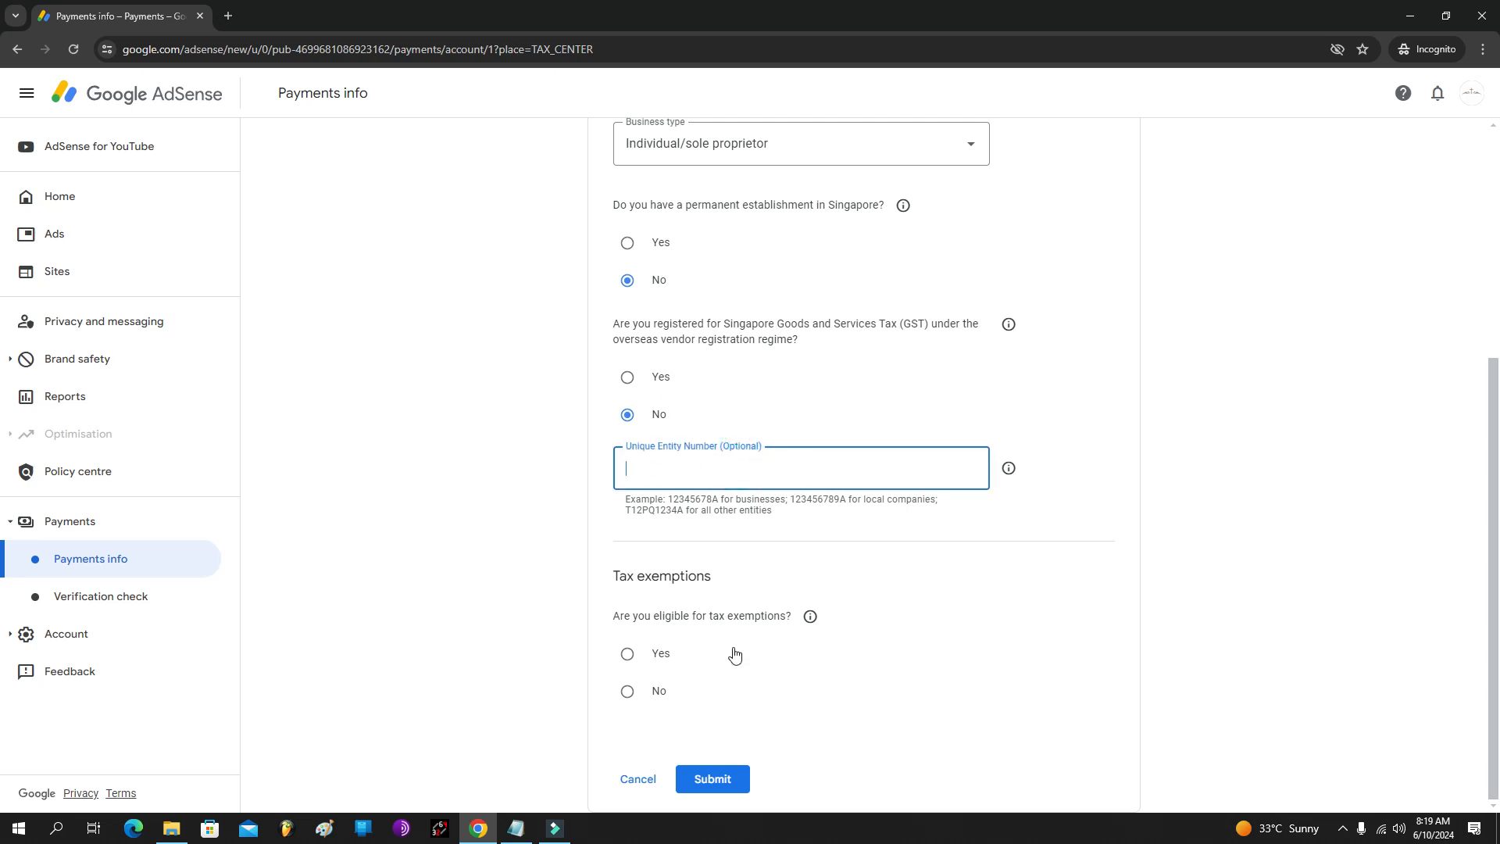
mouse_move(772, 679)
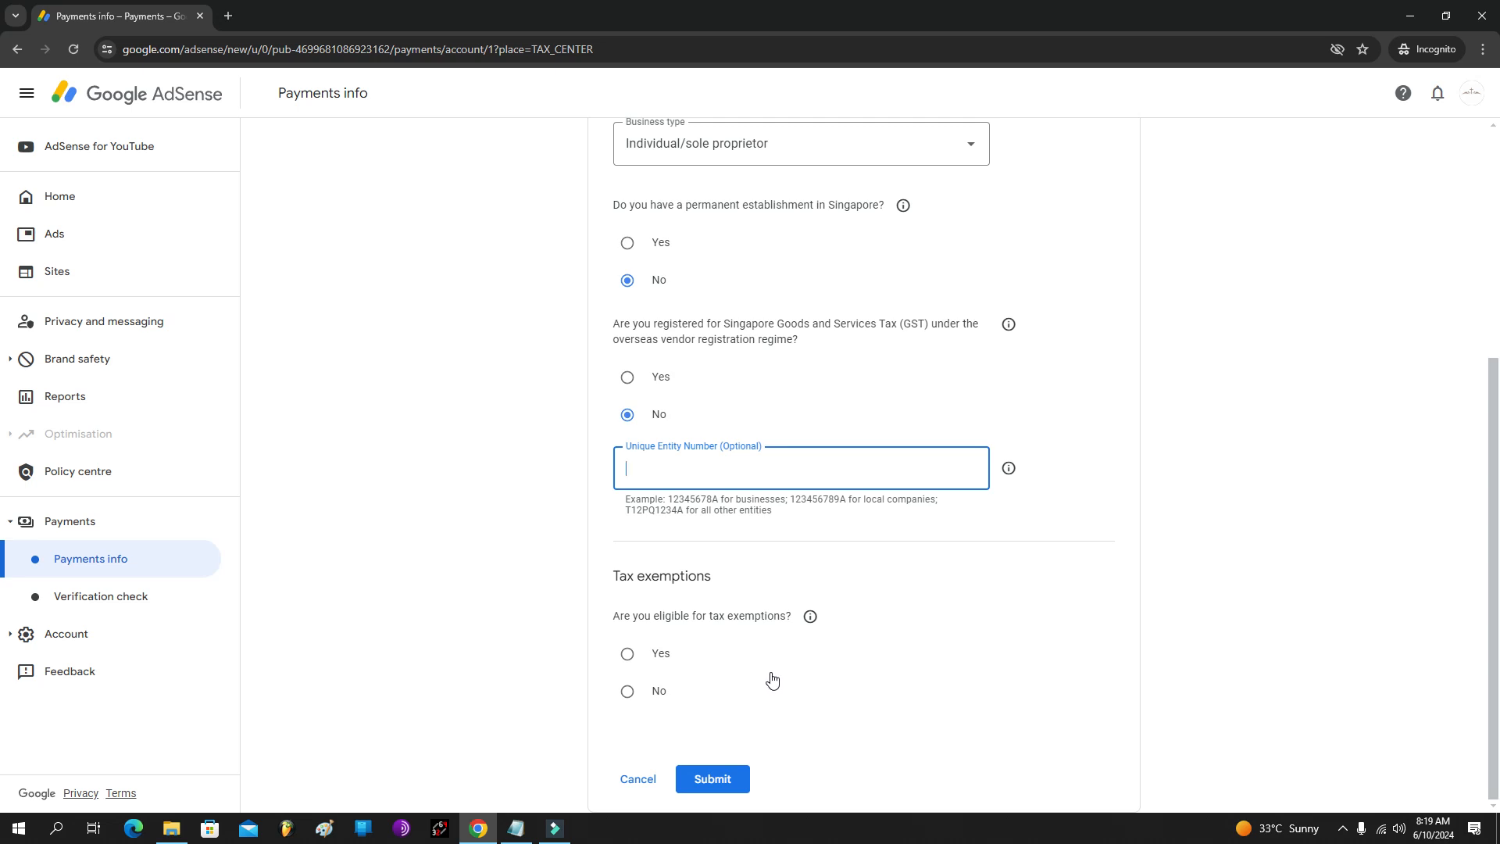
mouse_move(658, 655)
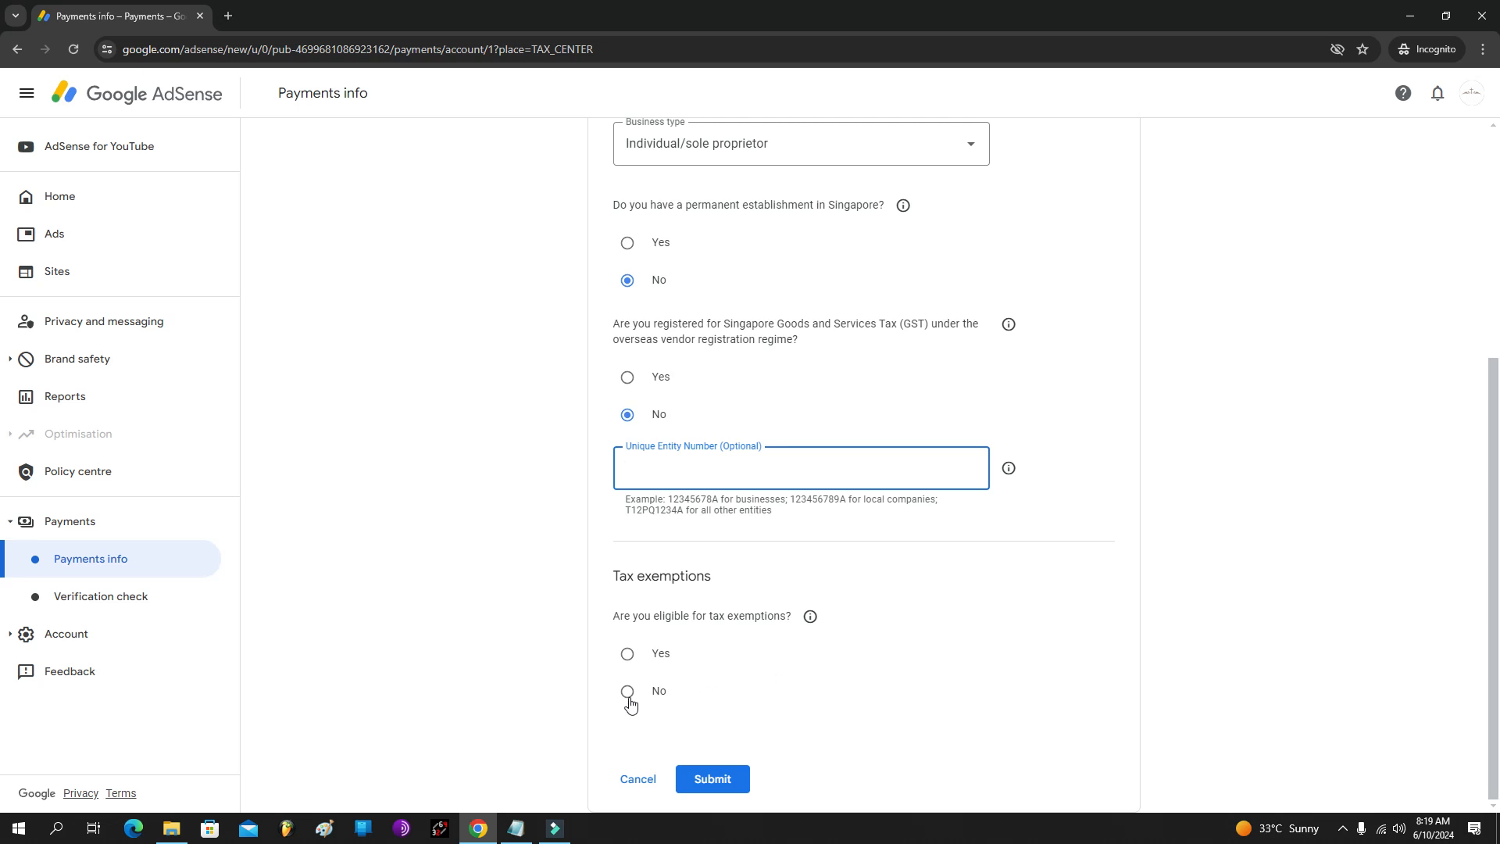
click(629, 691)
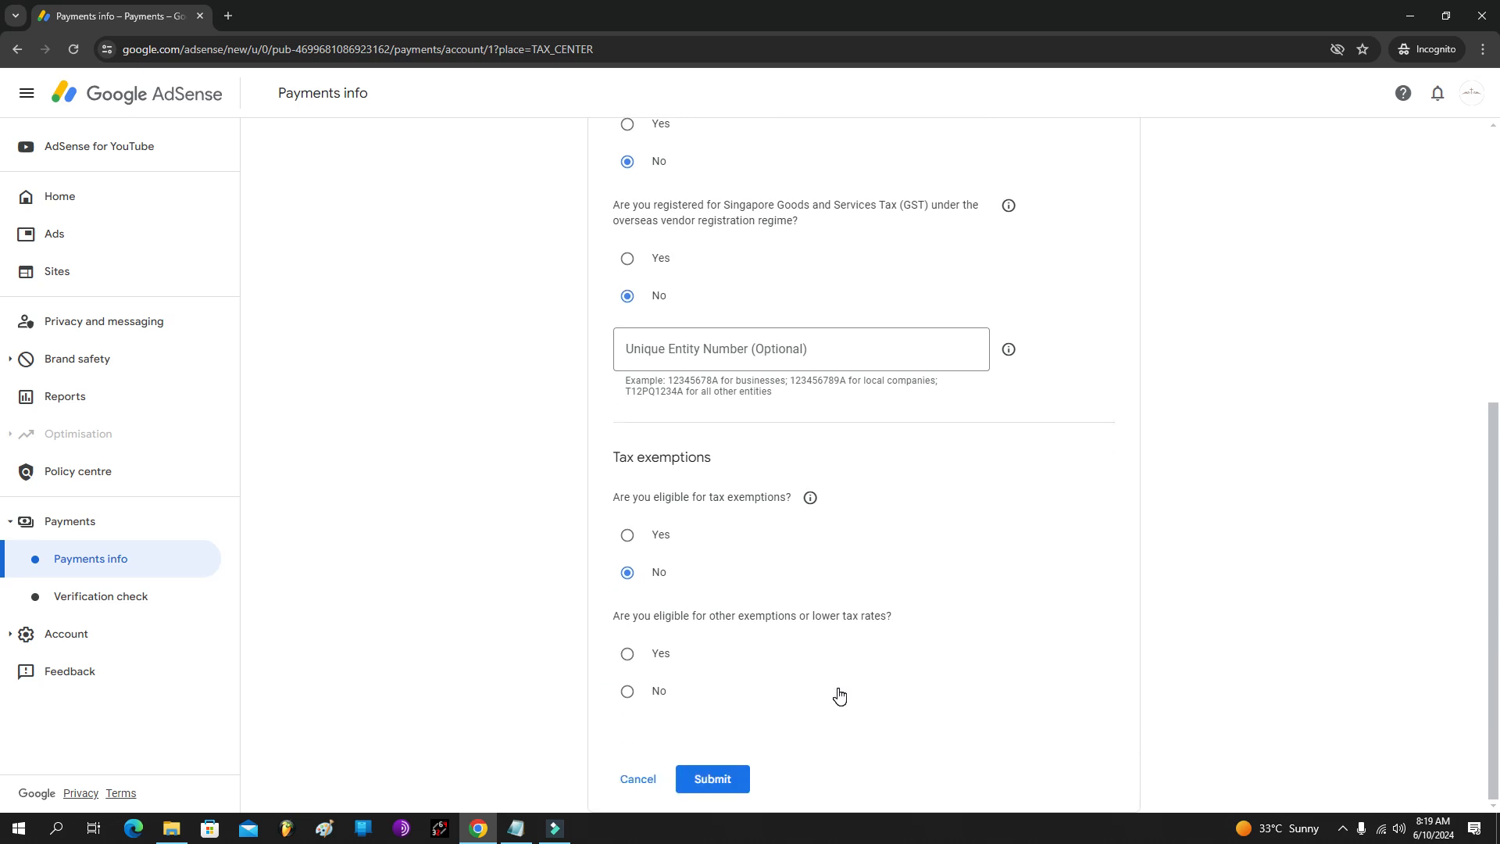
mouse_move(836, 696)
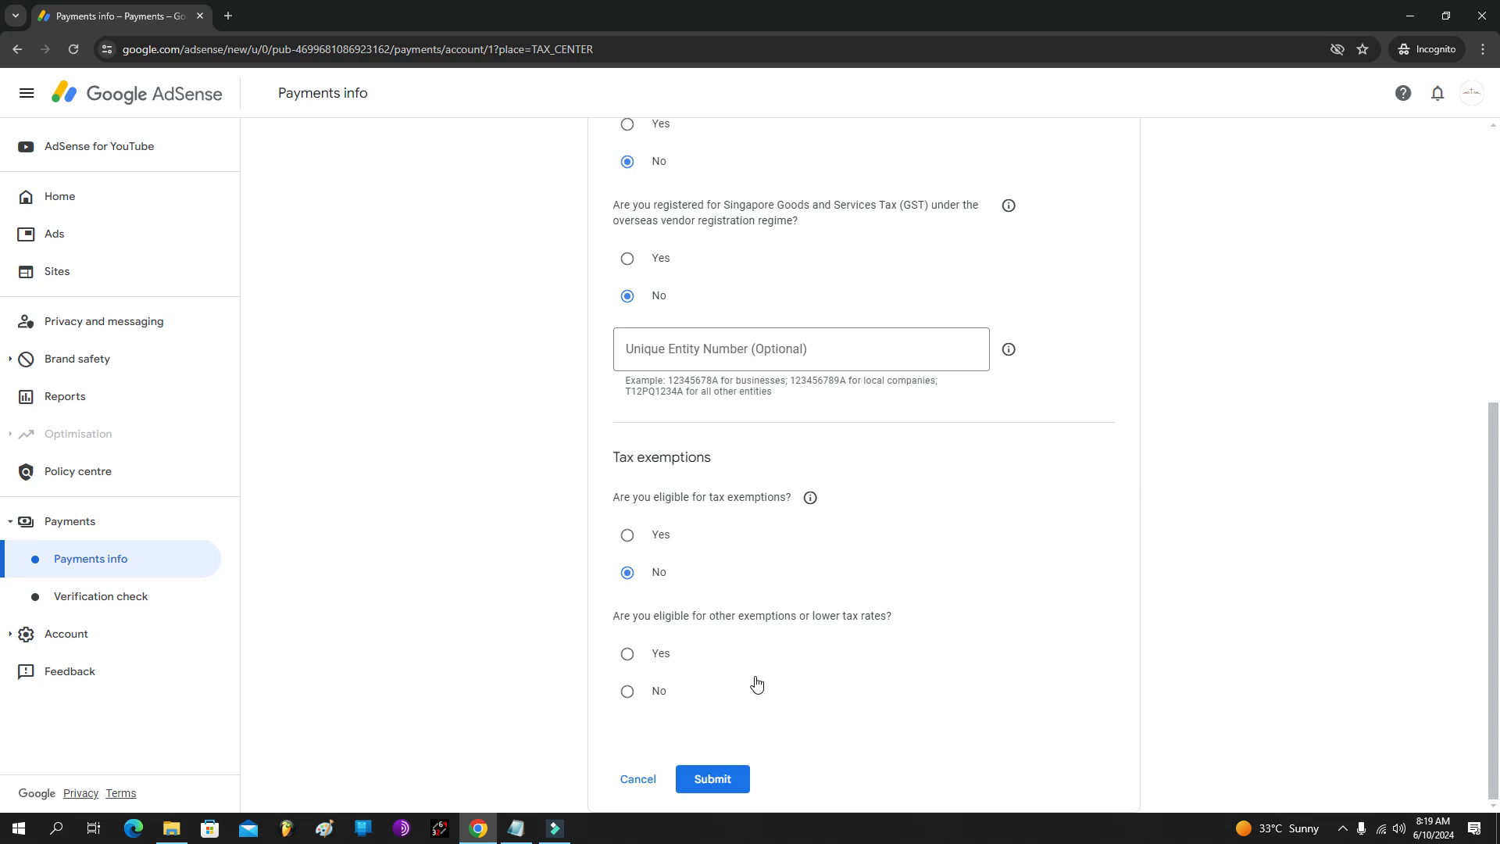
click(627, 691)
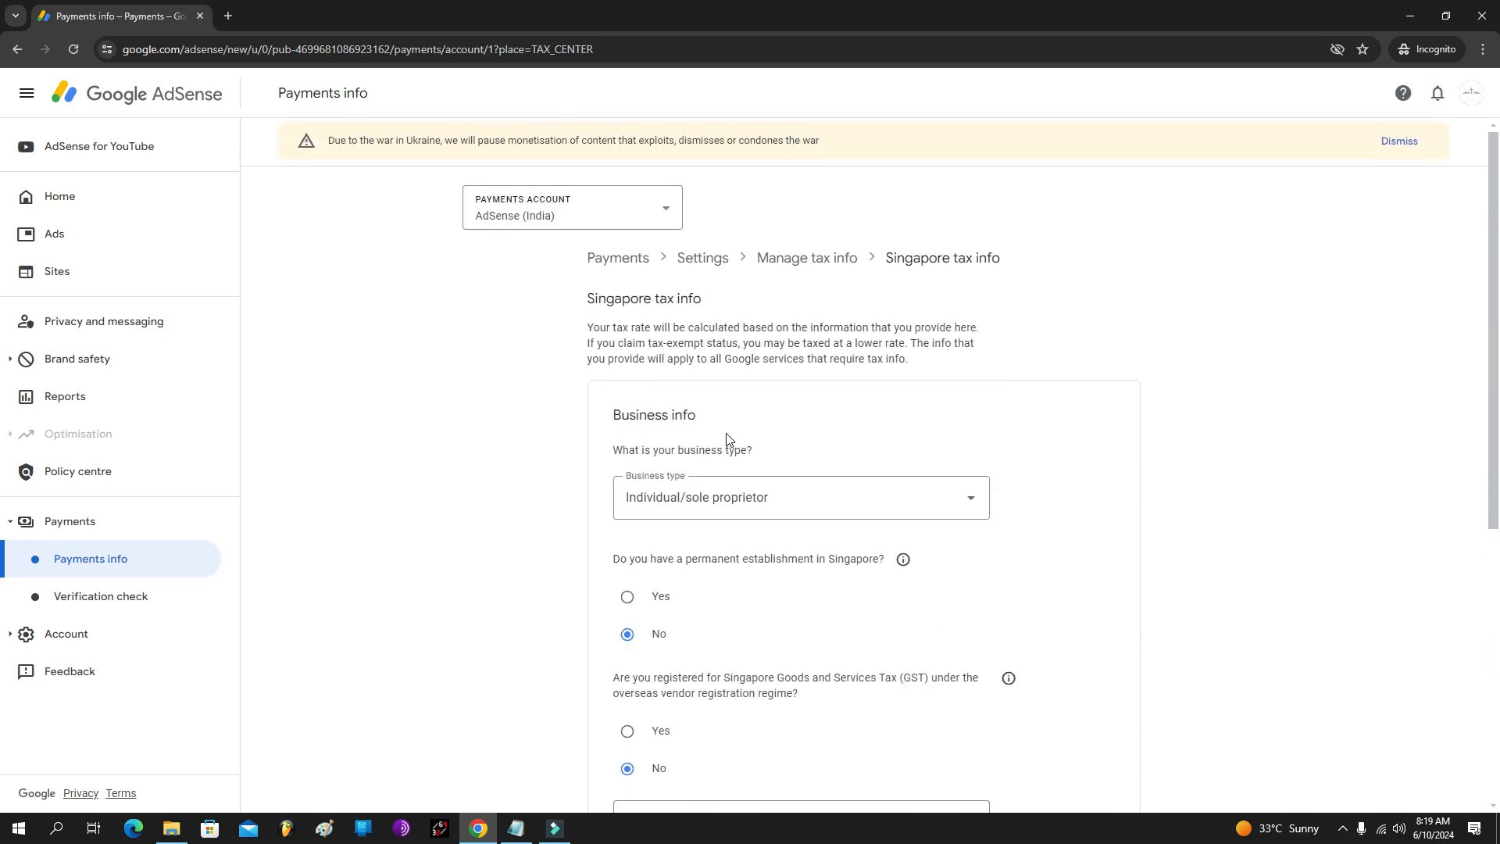
Step: Submit the Singapore tax form and check it shows Accepted for a sole proprietor
scroll(down, 3)
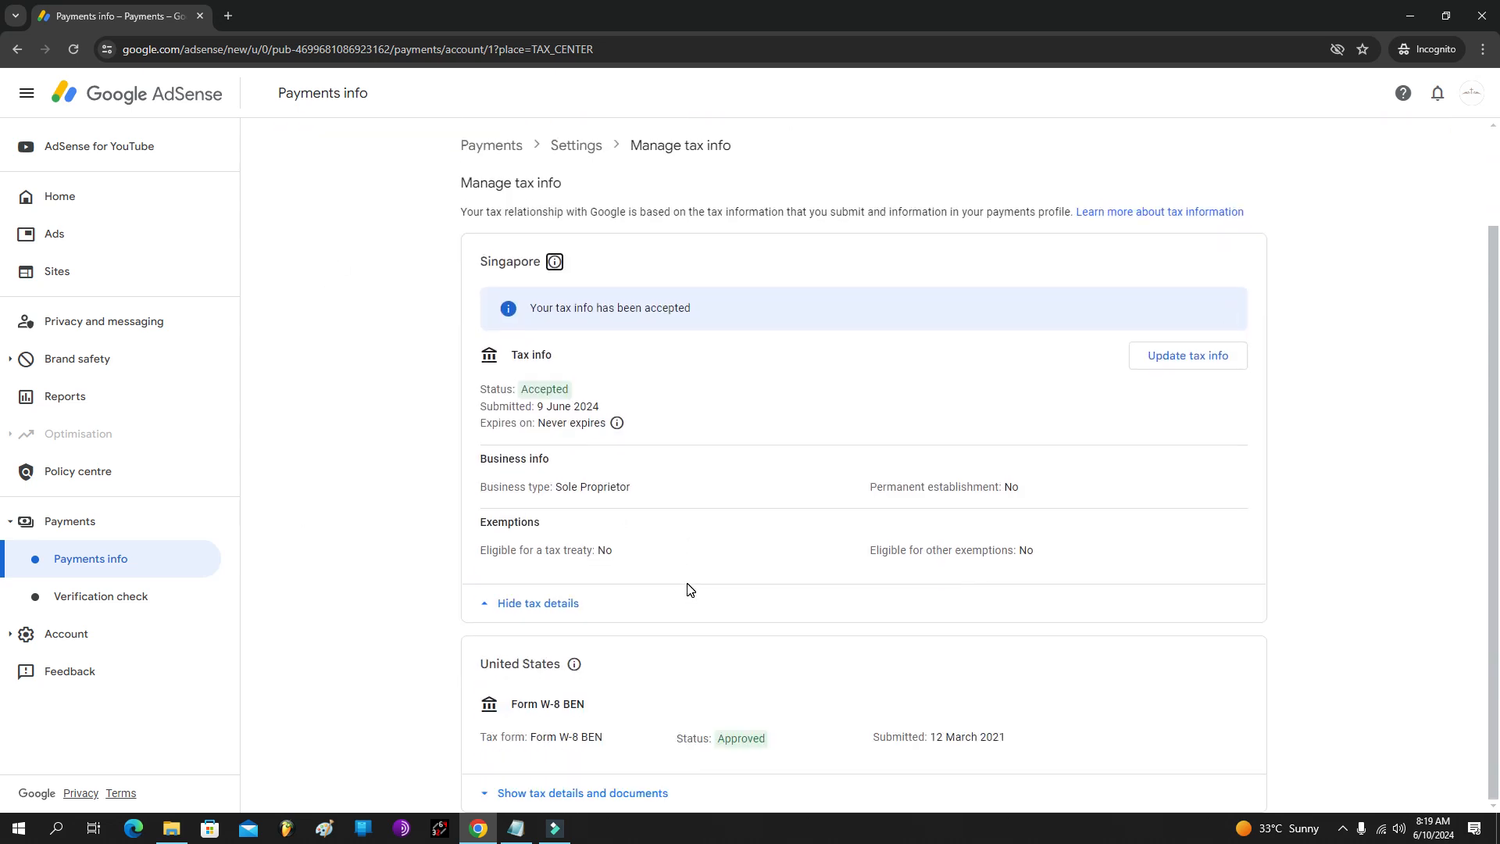
double_click(544, 389)
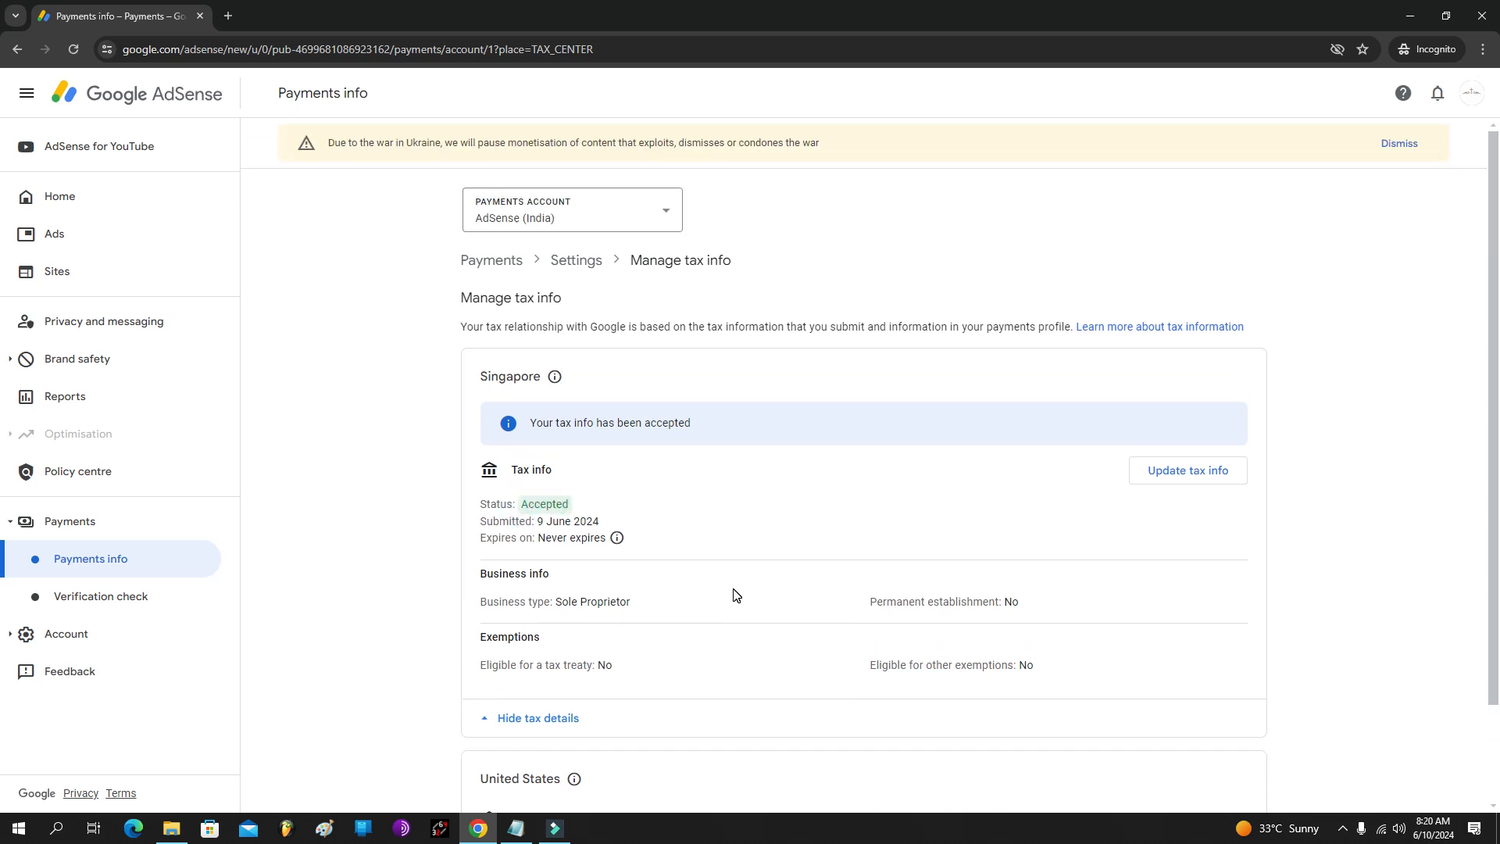
mouse_move(772, 430)
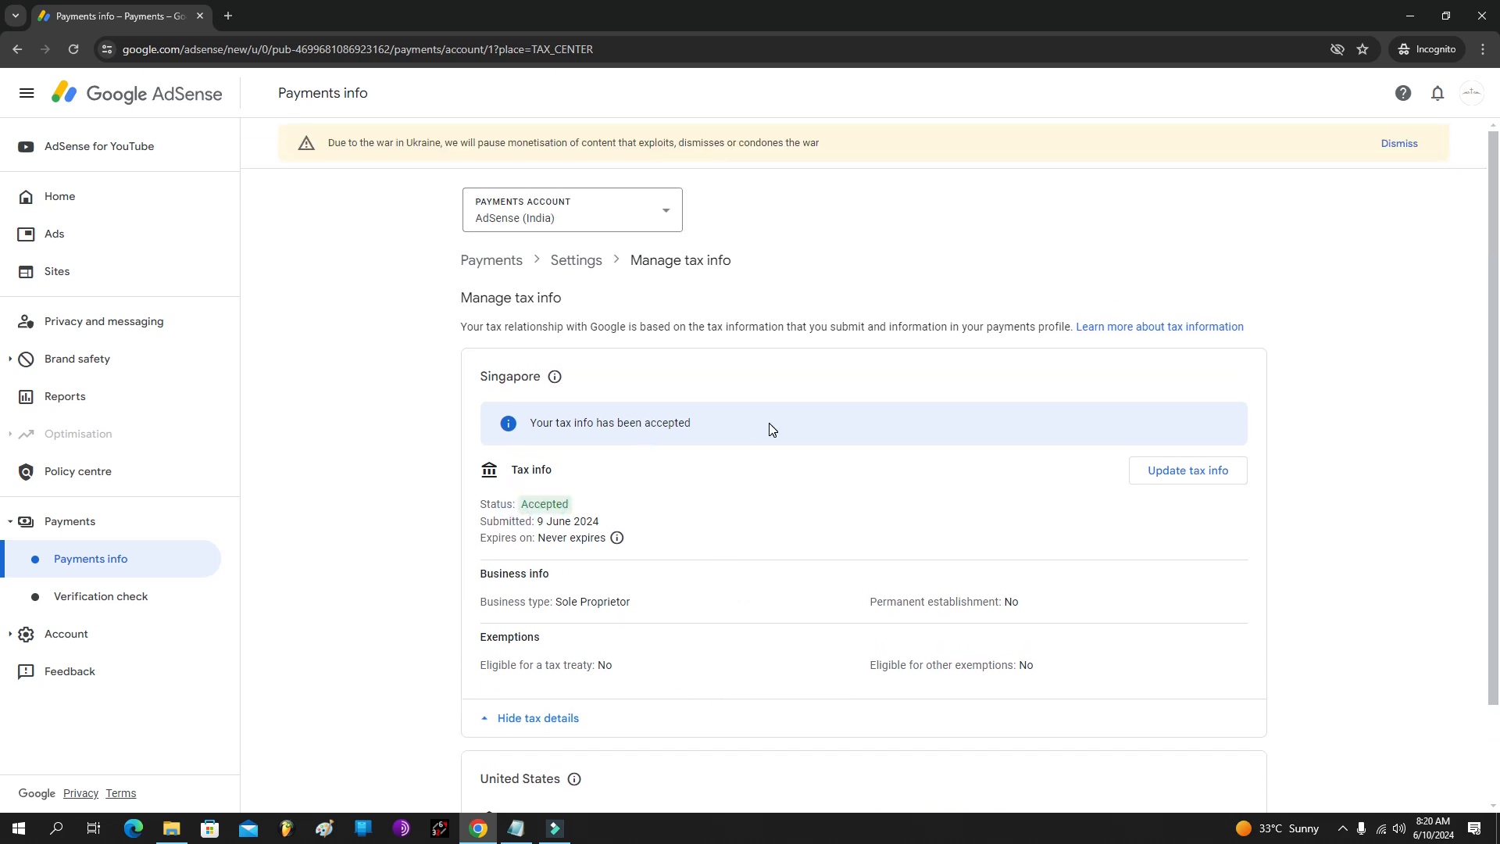
mouse_move(942, 319)
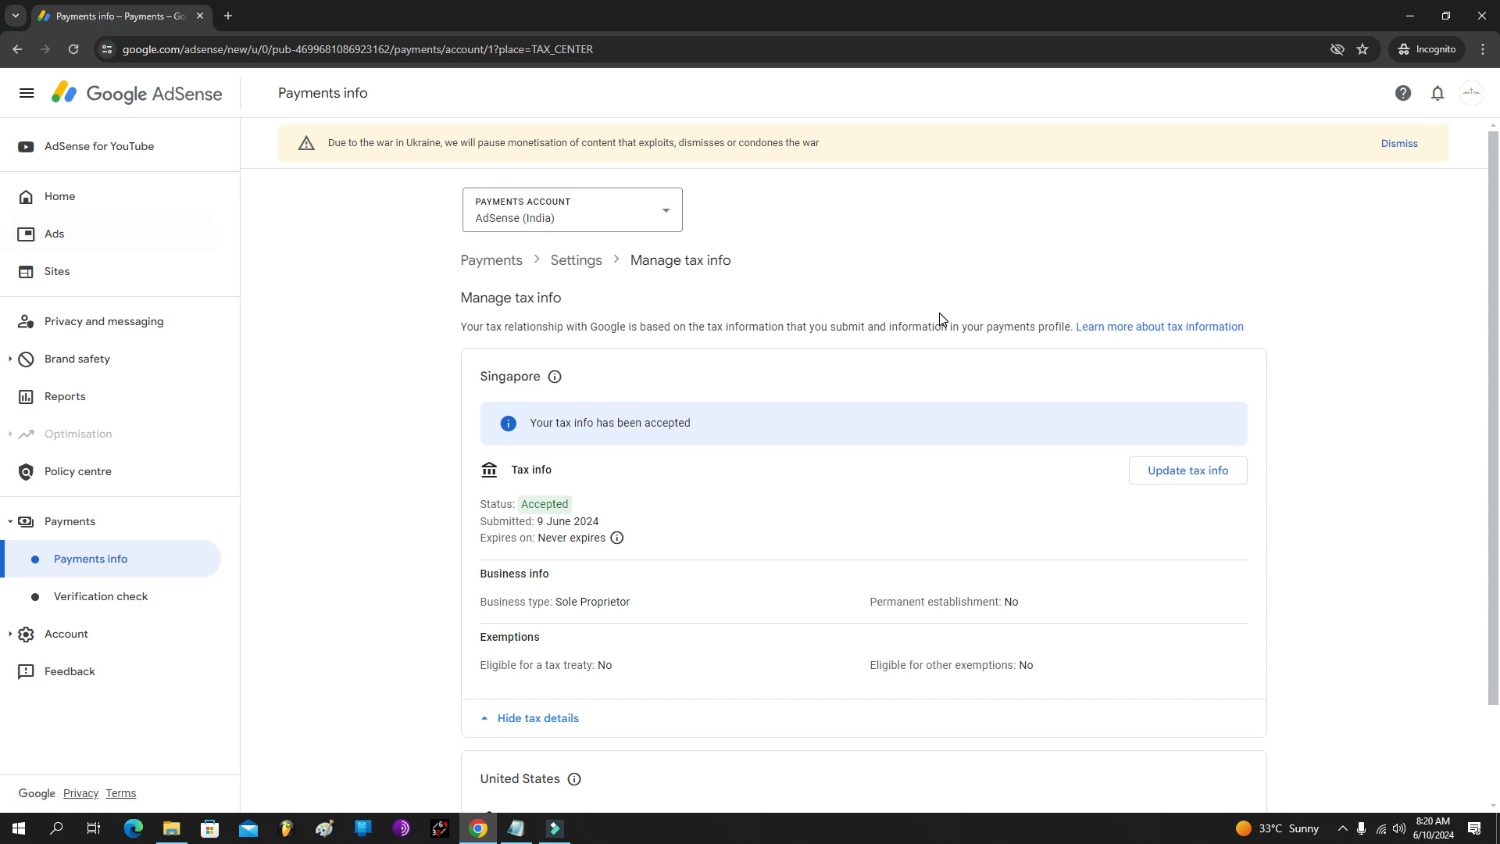
mouse_move(511, 681)
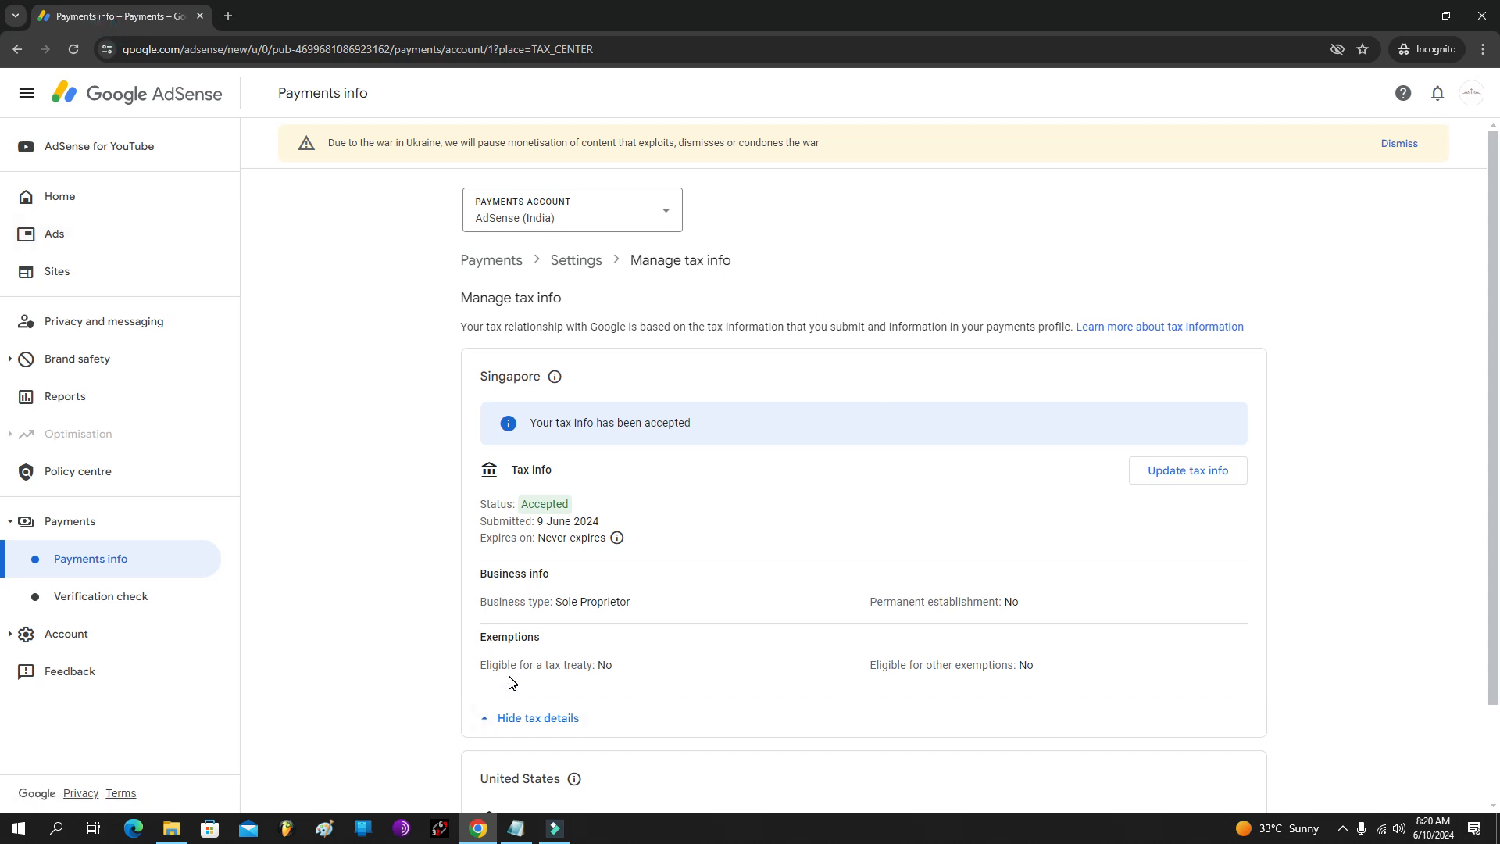